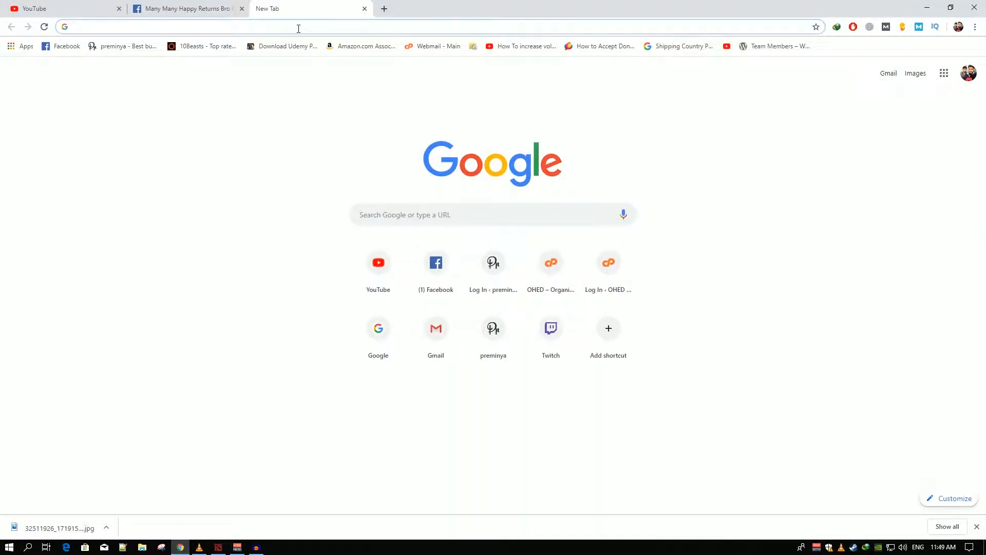
- Go to preminya.com/wp-admin and log in with the saved username and password
{"action": "type", "text": "preminya.com/wp-"}
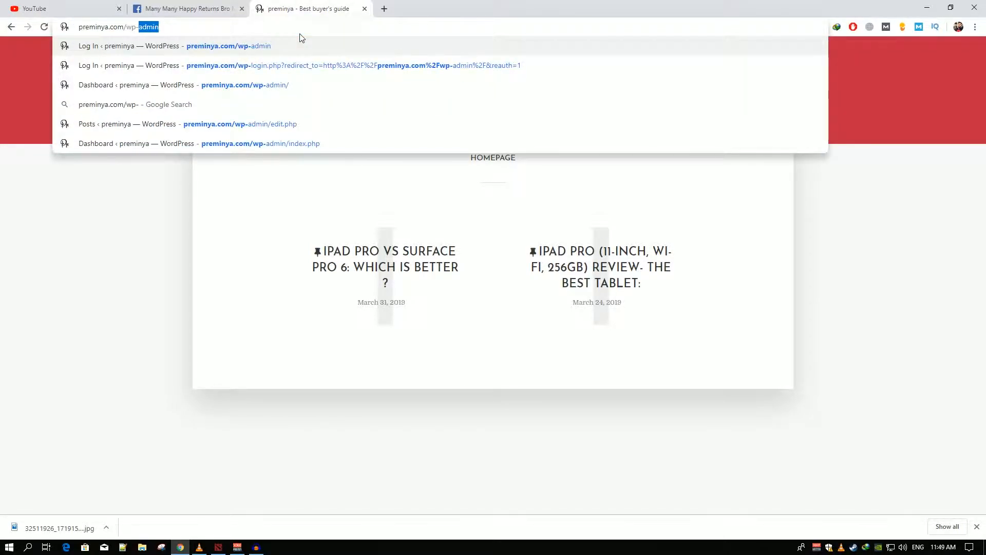
{"action": "key", "text": "Enter"}
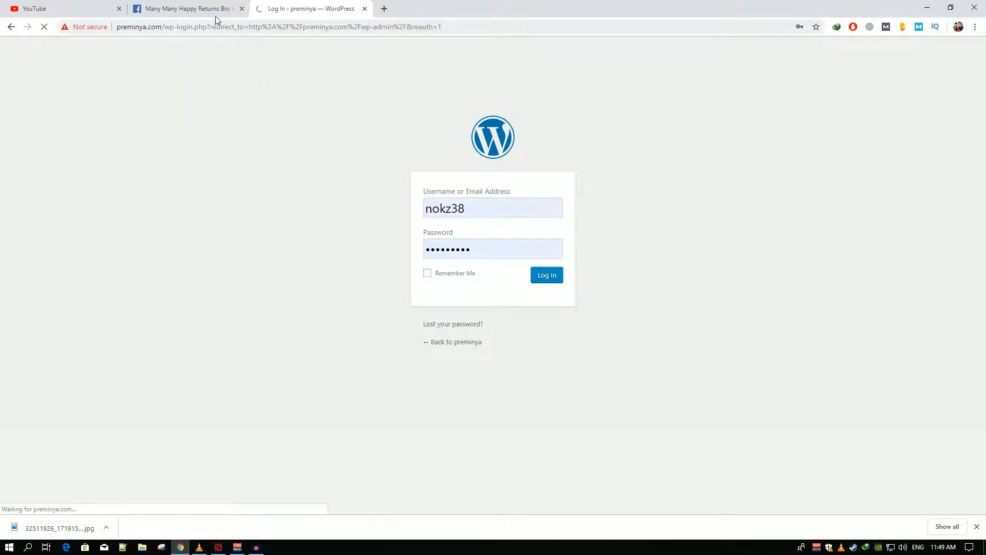
{"action": "mouse_move", "coordinate": [187, 8]}
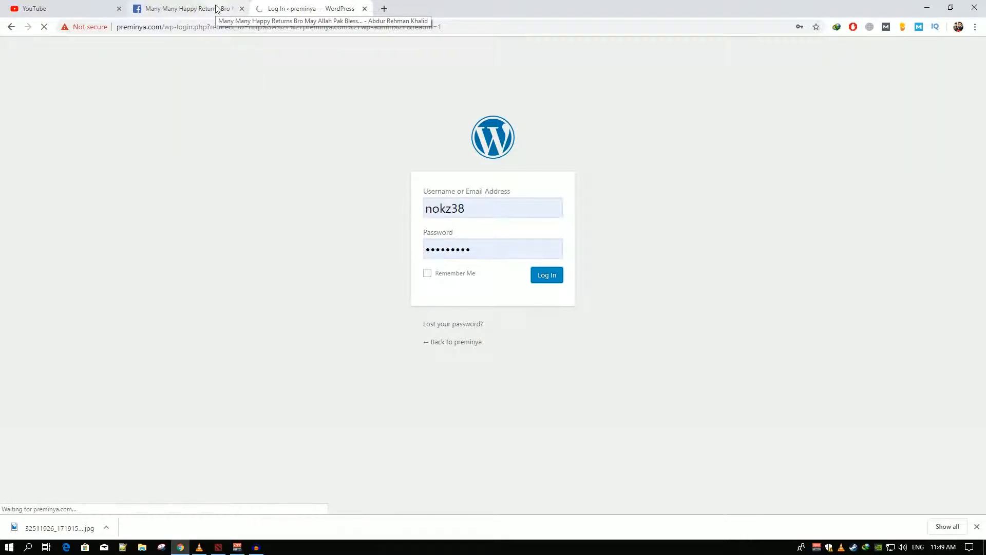
{"action": "left_click", "coordinate": [546, 275]}
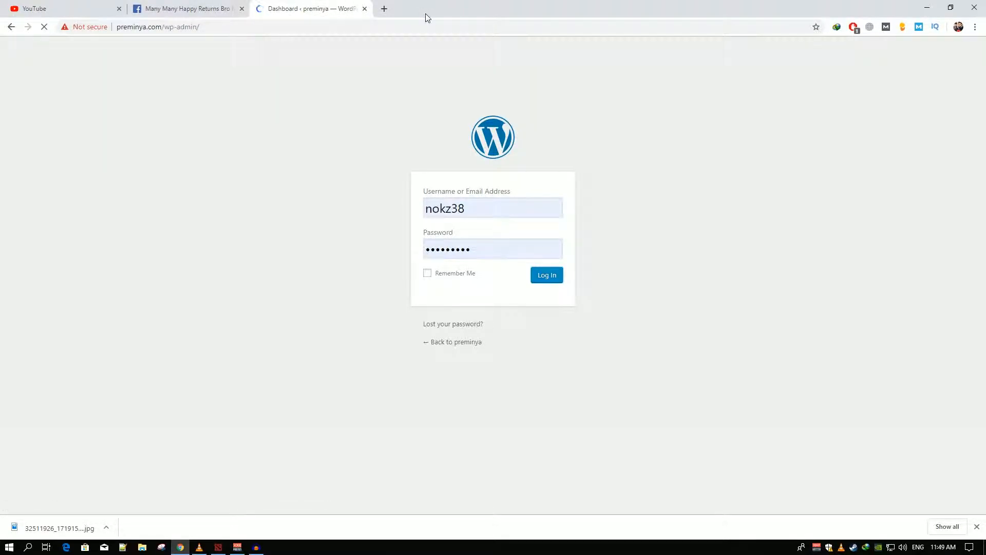
- From Plugins > Add New, search the plugin directory for 'team members'
{"action": "left_click", "coordinate": [545, 276]}
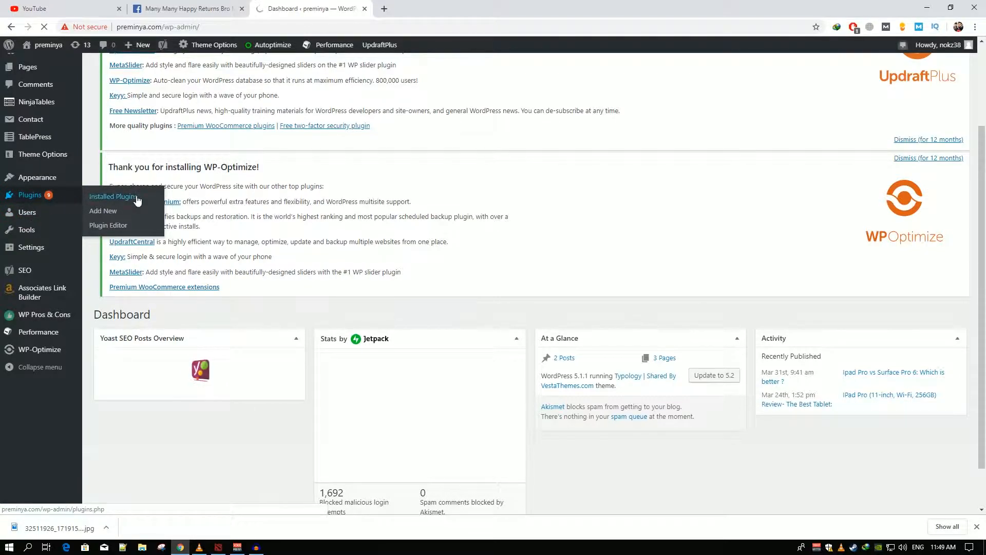
{"action": "left_click", "coordinate": [113, 196]}
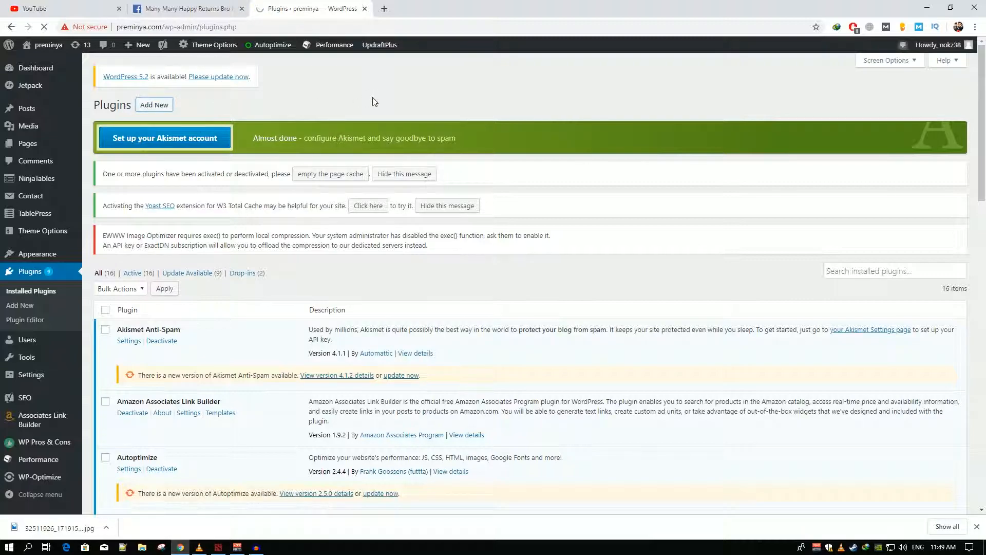
{"action": "left_click", "coordinate": [153, 105]}
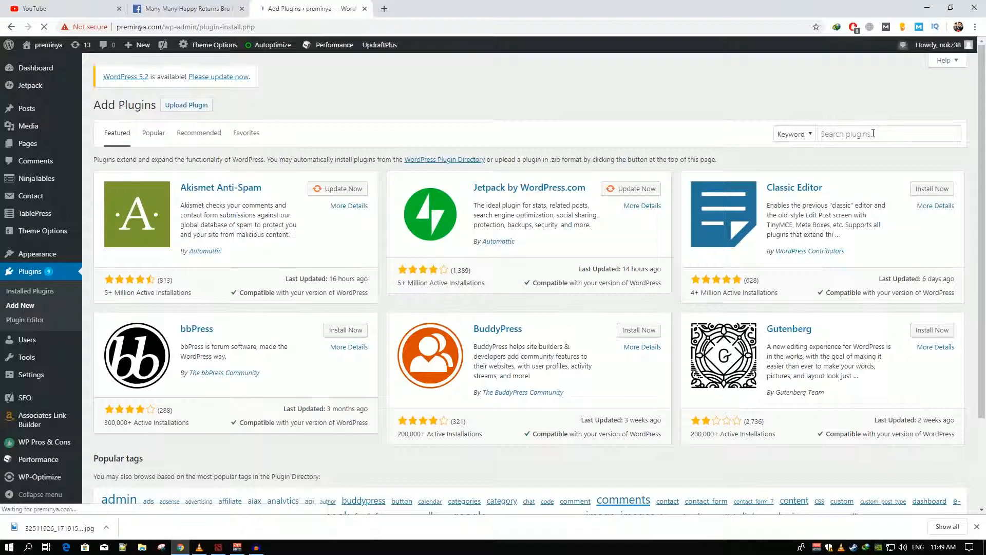
{"action": "left_click", "coordinate": [887, 134]}
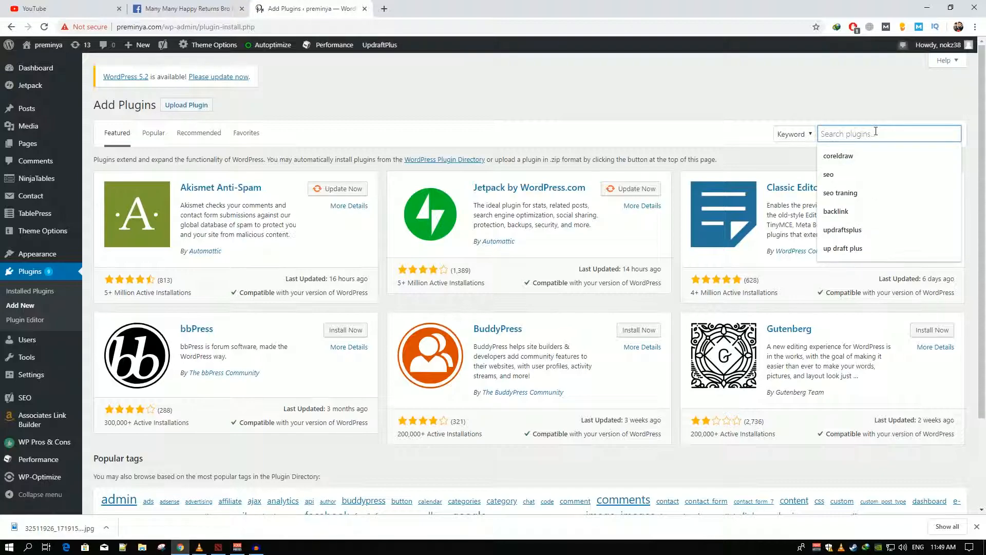
{"action": "type", "text": "team"}
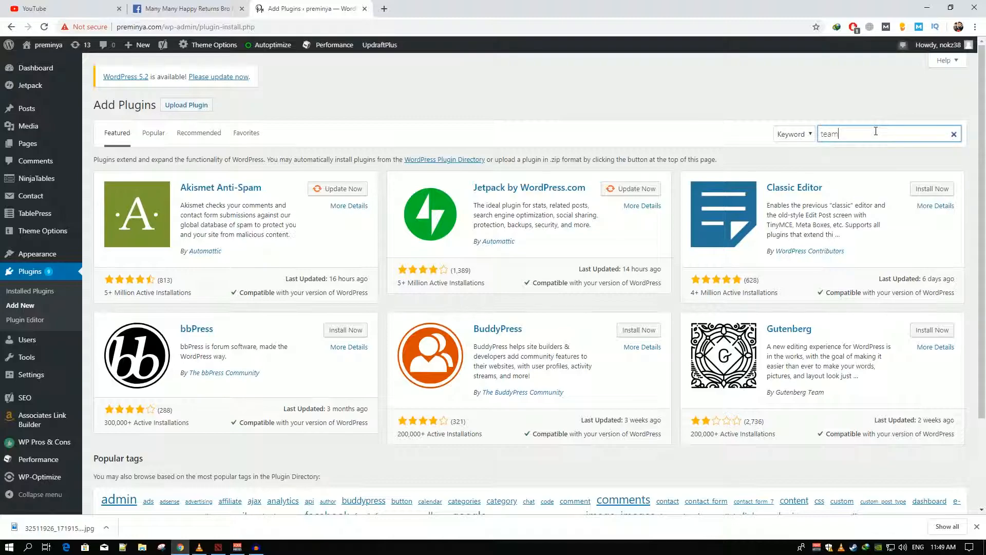
{"action": "type", "text": "members"}
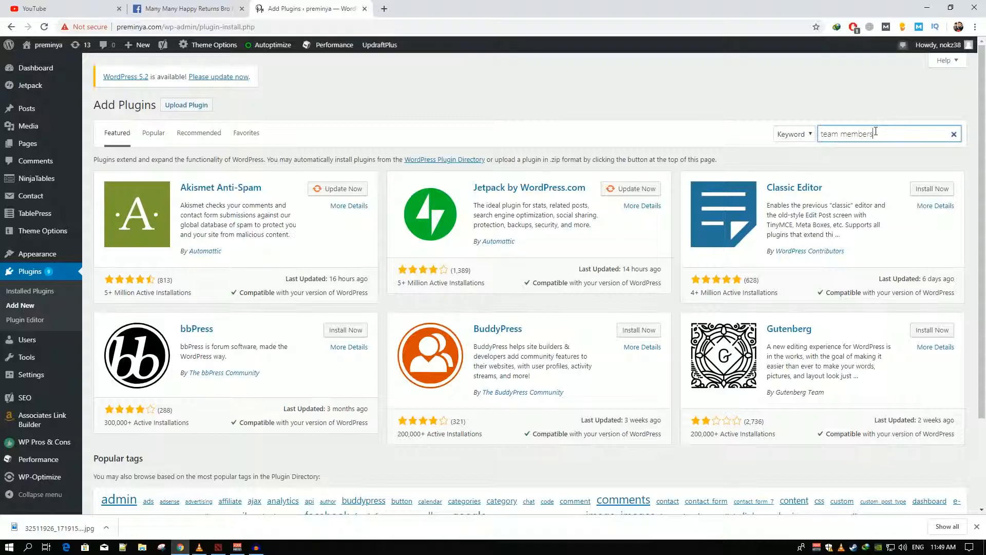
{"action": "key", "text": "Enter"}
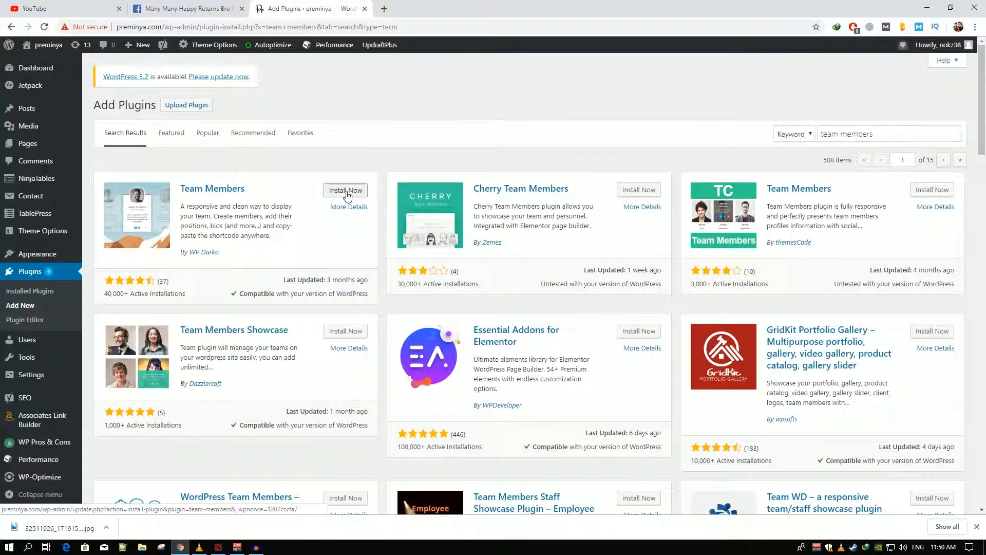
- Install and activate the Team Members plugin, then view the empty Teams > All Teams list
{"action": "left_click", "coordinate": [345, 190]}
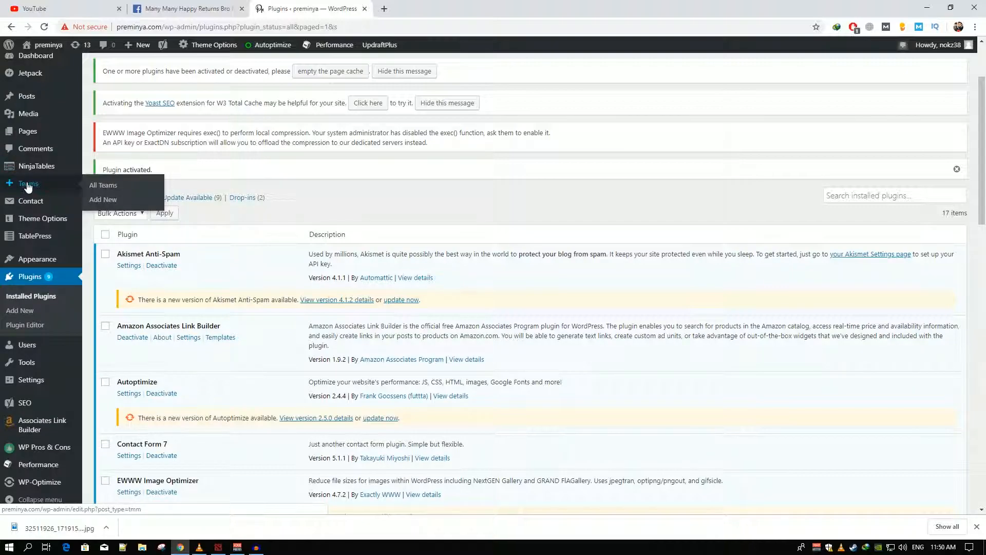
{"action": "left_click", "coordinate": [28, 183]}
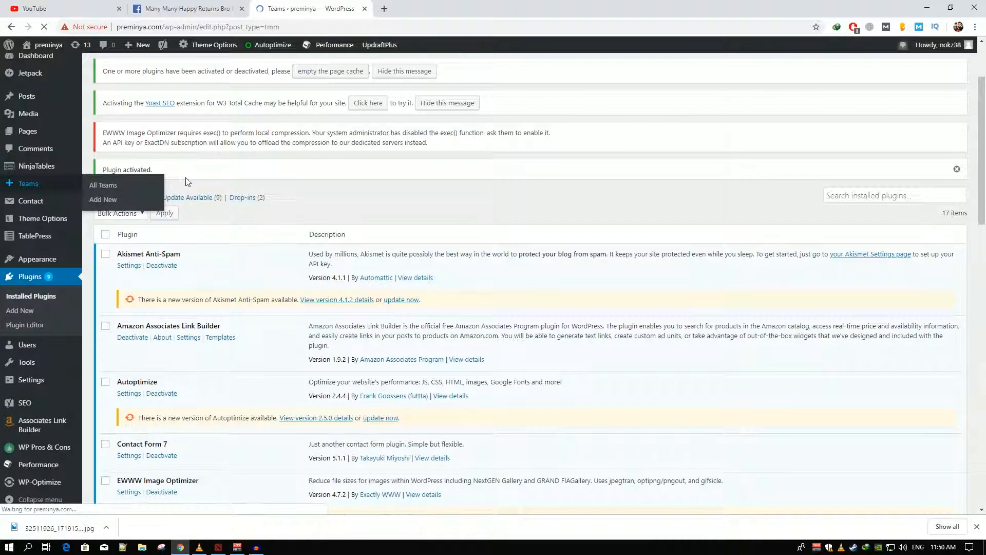
{"action": "left_click", "coordinate": [103, 185]}
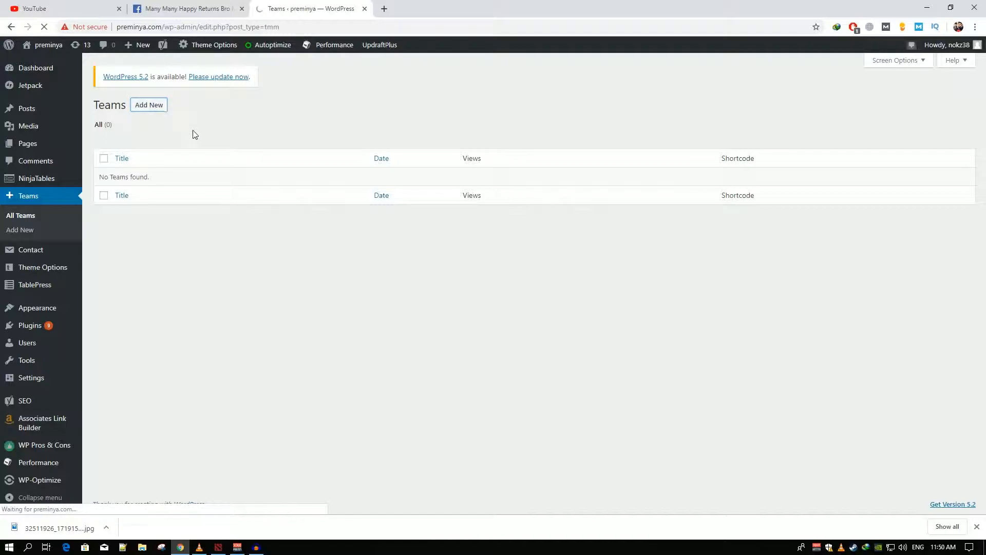
- Create a new team titled 'Our Team'
{"action": "left_click", "coordinate": [149, 104]}
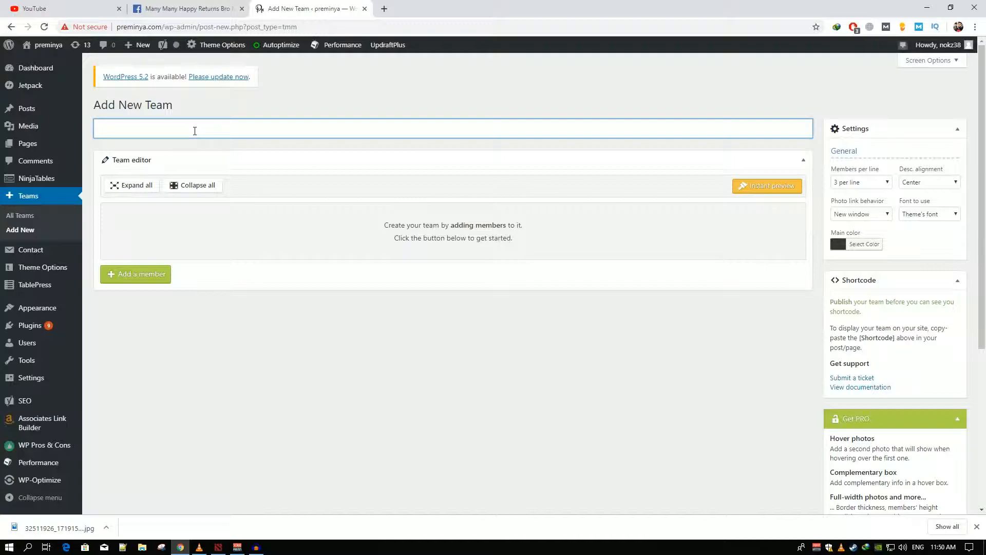
{"action": "type", "text": "Our"}
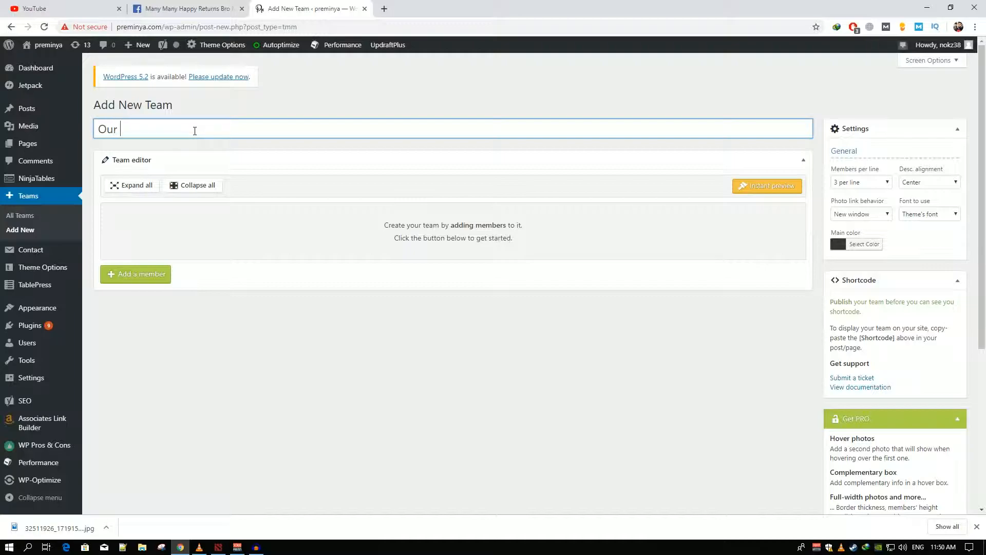
{"action": "type", "text": "Team"}
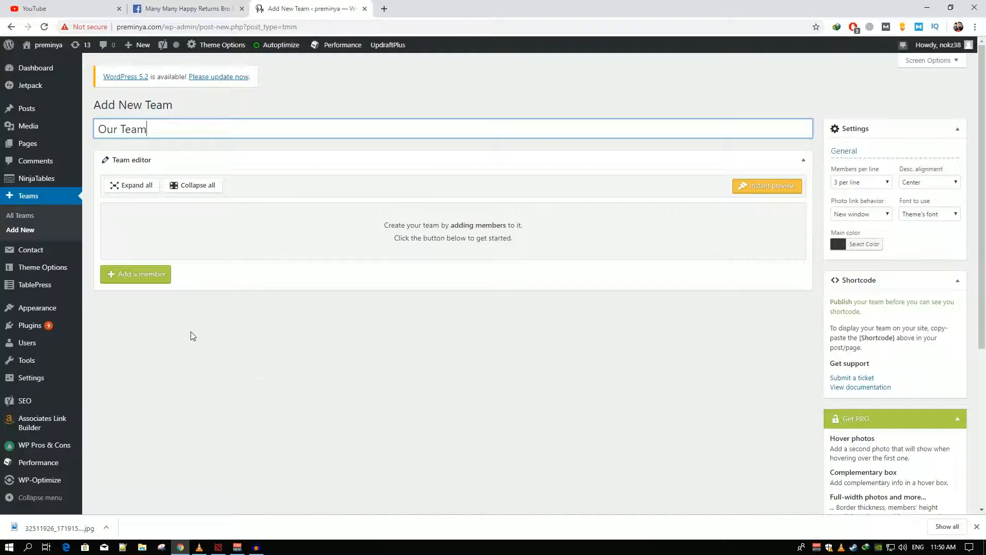
{"action": "left_click", "coordinate": [136, 273]}
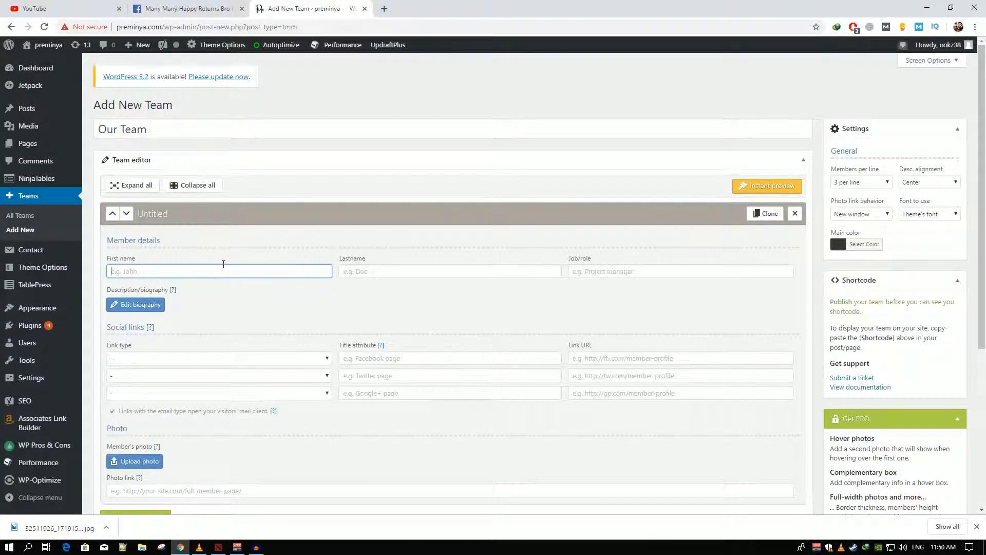
{"action": "type", "text": "Abdur Rehamn"}
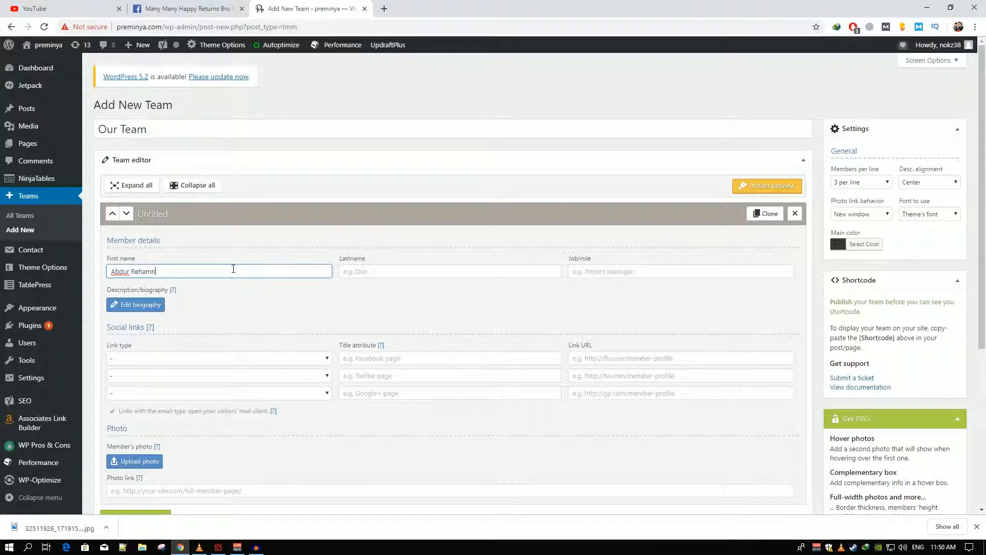
{"action": "left_click", "coordinate": [449, 271]}
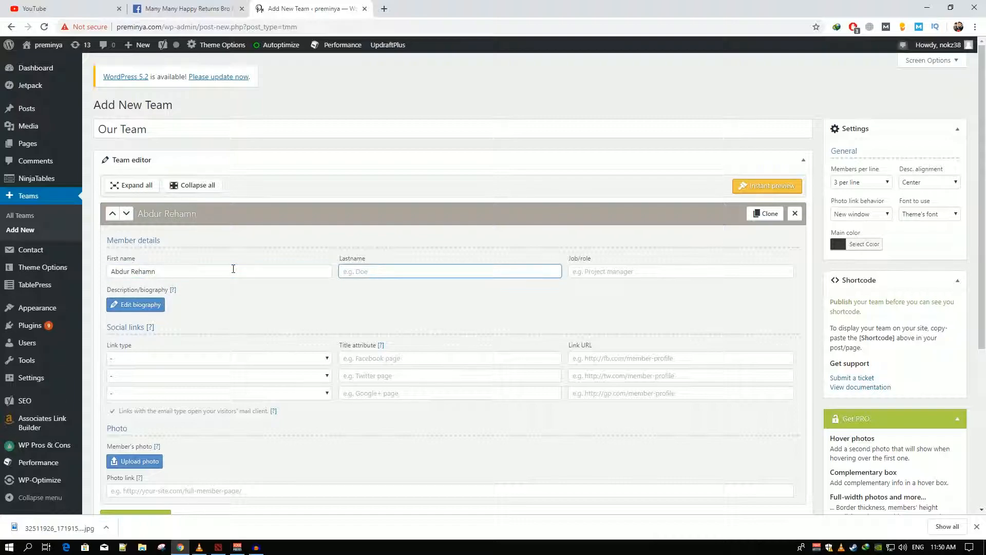
{"action": "left_click", "coordinate": [219, 272]}
{"action": "type", "text": "m"}
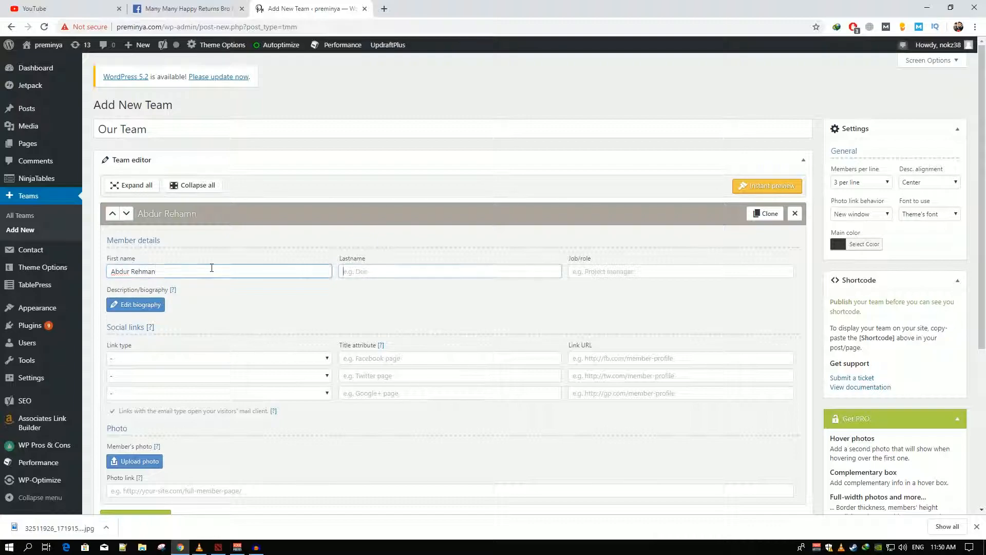
{"action": "type", "text": "Khalid"}
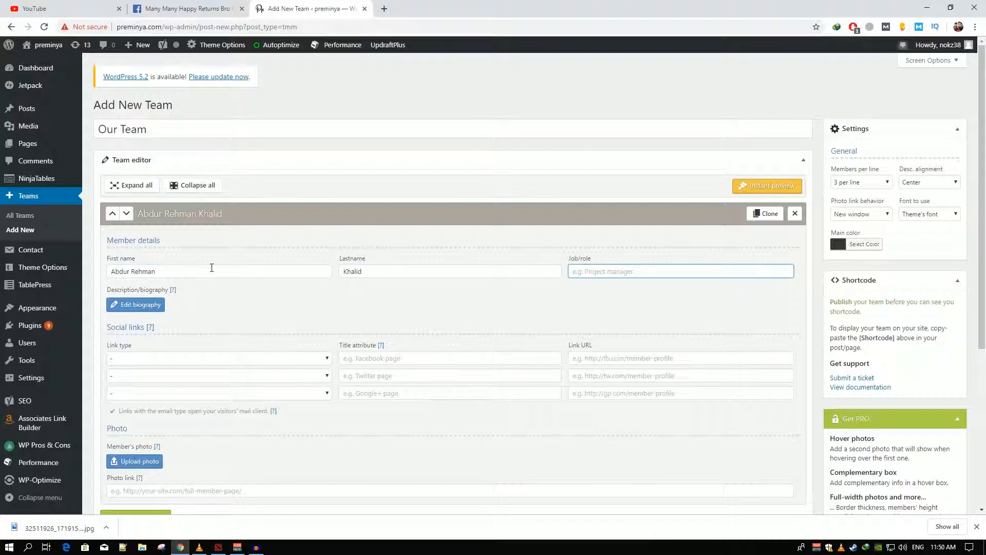
- Set the member's job role to Wordpress developer and show the social link type choices
{"action": "type", "text": "DE"}
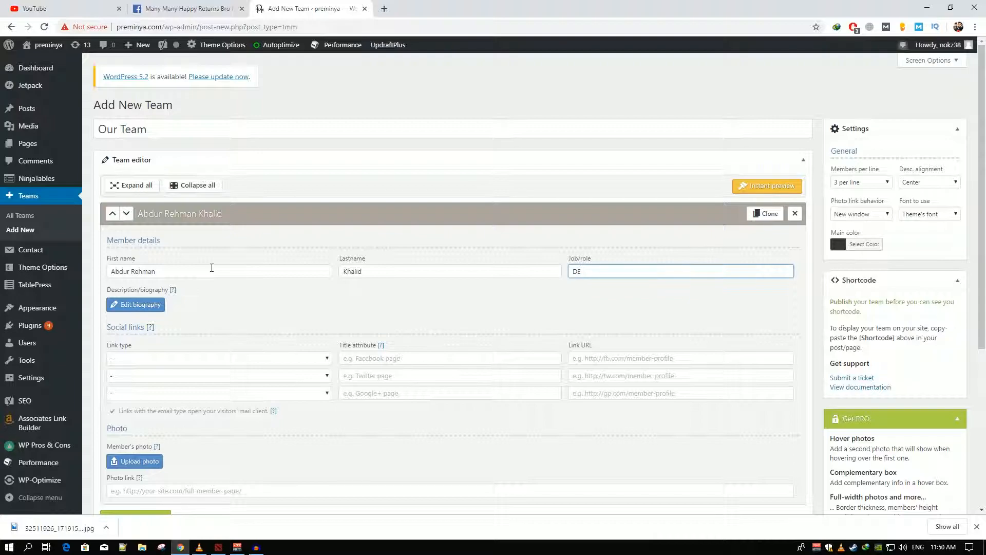
{"action": "key", "text": "Backspace"}
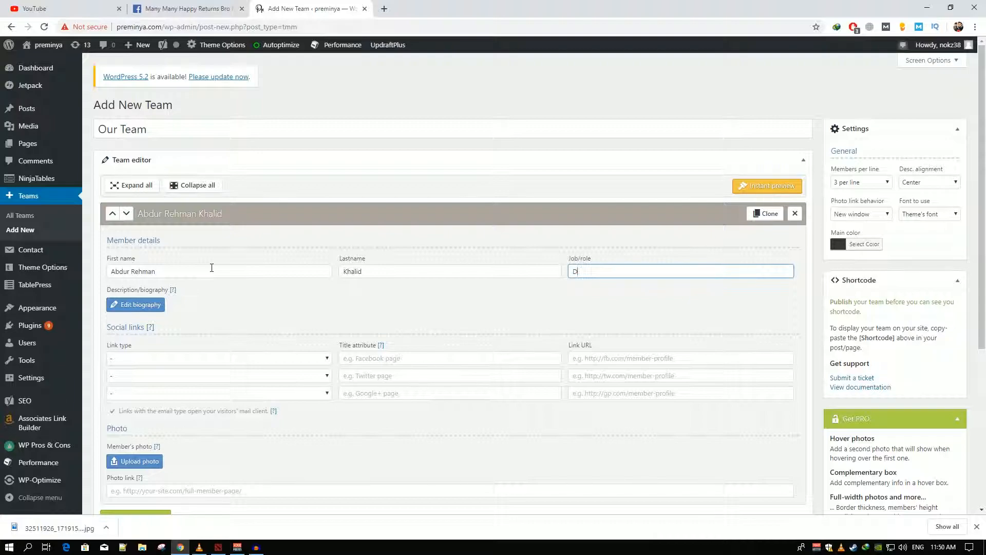
{"action": "type", "text": "Wp"}
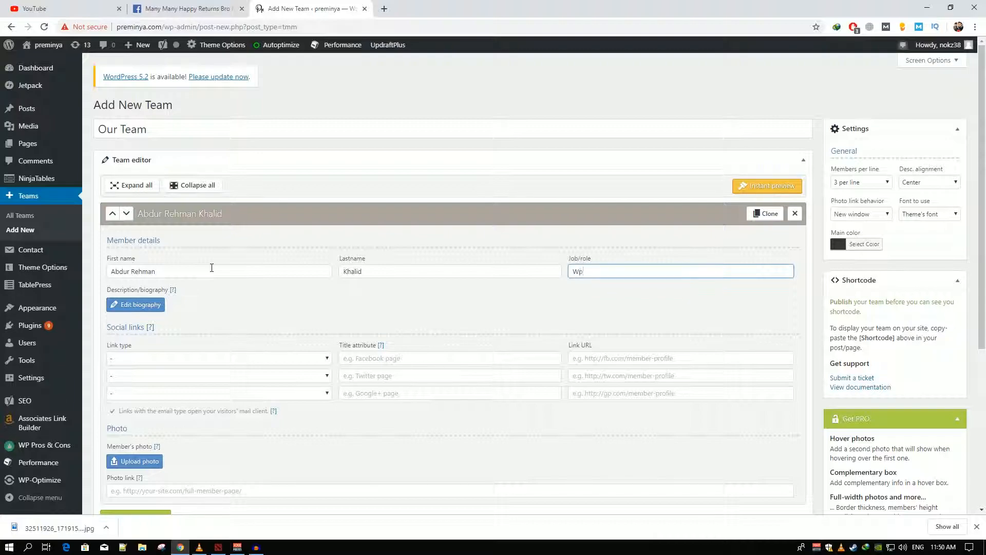
{"action": "type", "text": "Wordpress developer"}
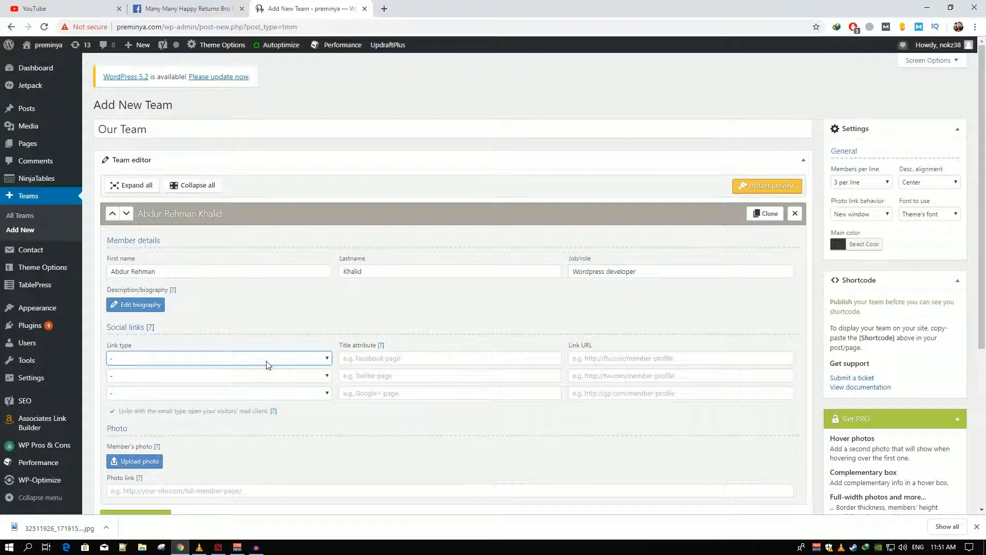
{"action": "left_click", "coordinate": [218, 357]}
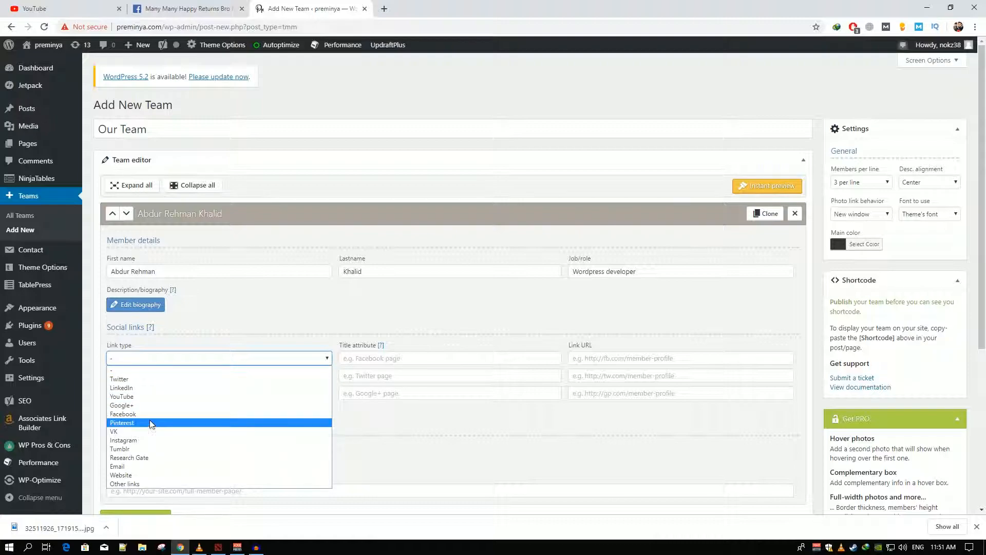
{"action": "left_click", "coordinate": [186, 9]}
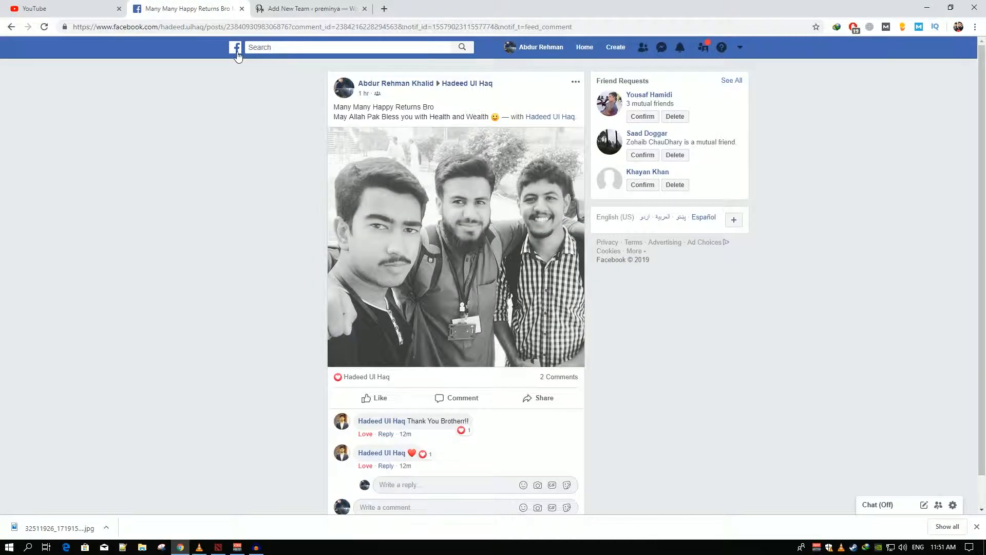
{"action": "left_click", "coordinate": [237, 48]}
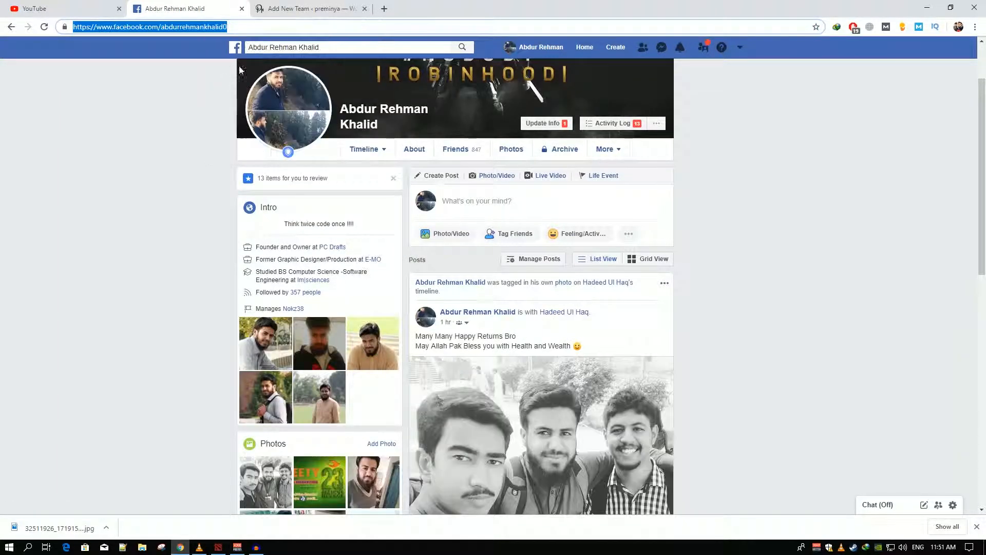
{"action": "left_click", "coordinate": [308, 8]}
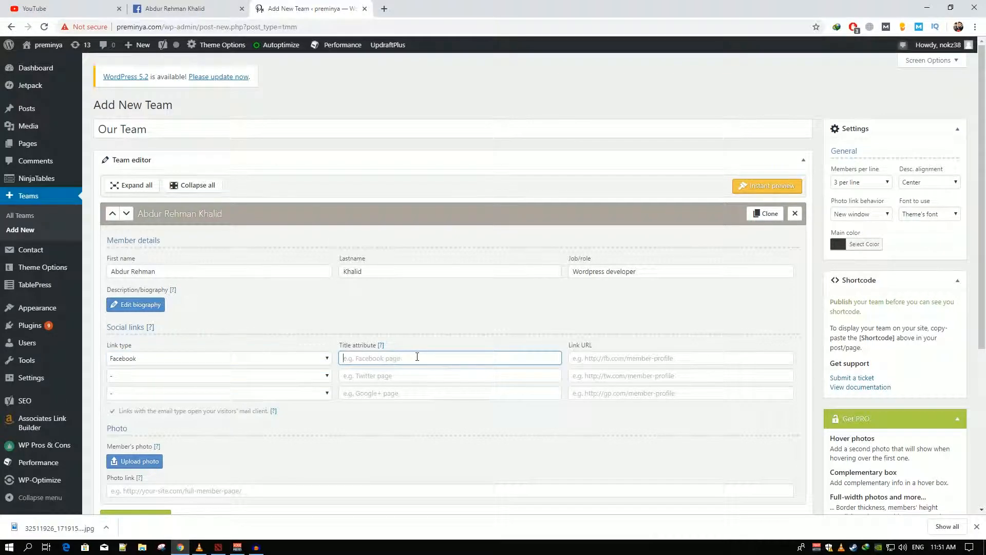
{"action": "mouse_move", "coordinate": [614, 356]}
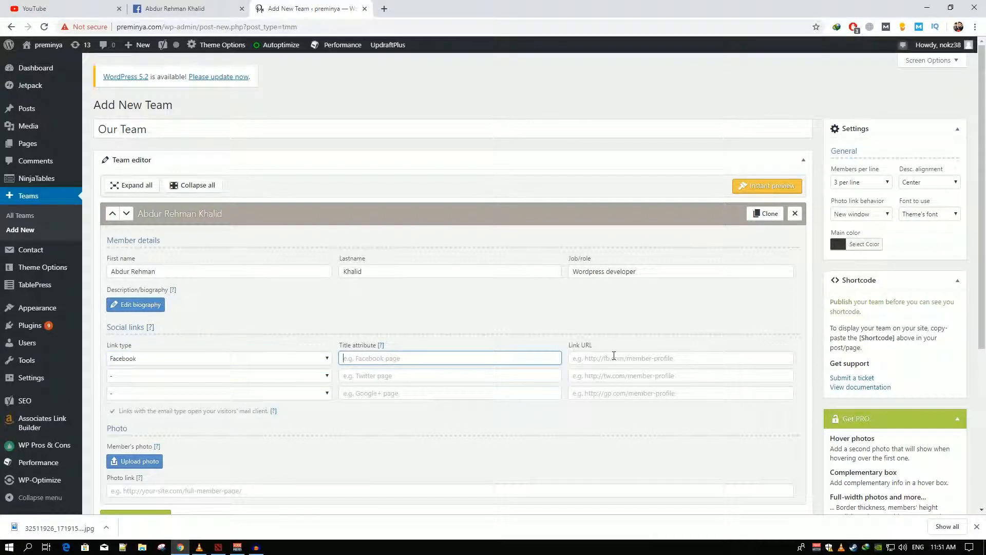
- Paste the Facebook profile address into the first link URL; set the second link to Twitter and third to Instagram
{"action": "right_click", "coordinate": [680, 358]}
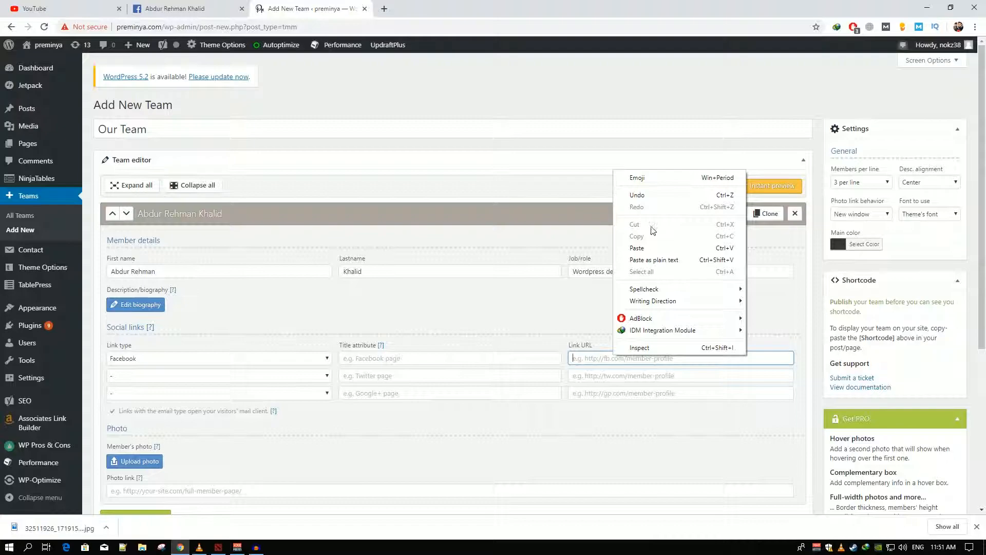
{"action": "left_click", "coordinate": [218, 376]}
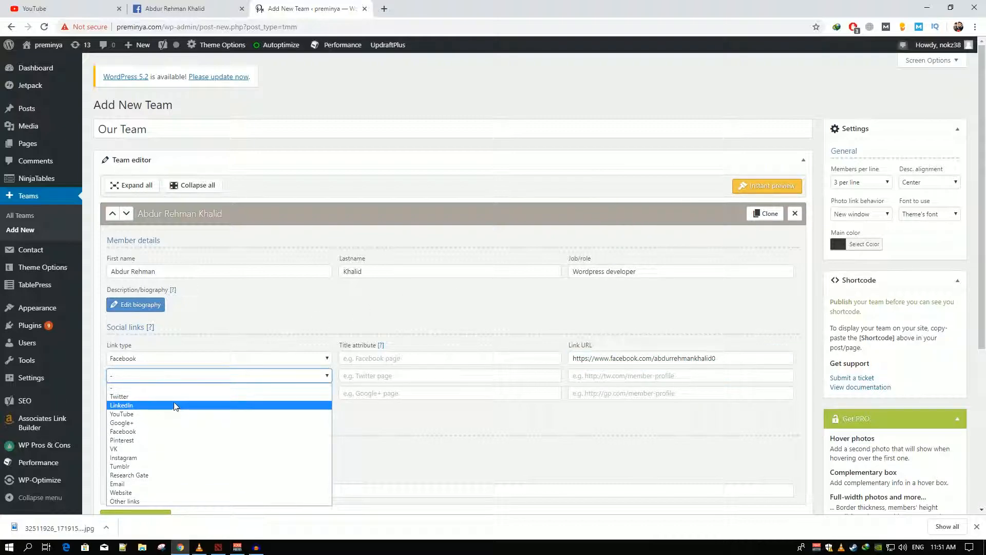
{"action": "left_click", "coordinate": [119, 397]}
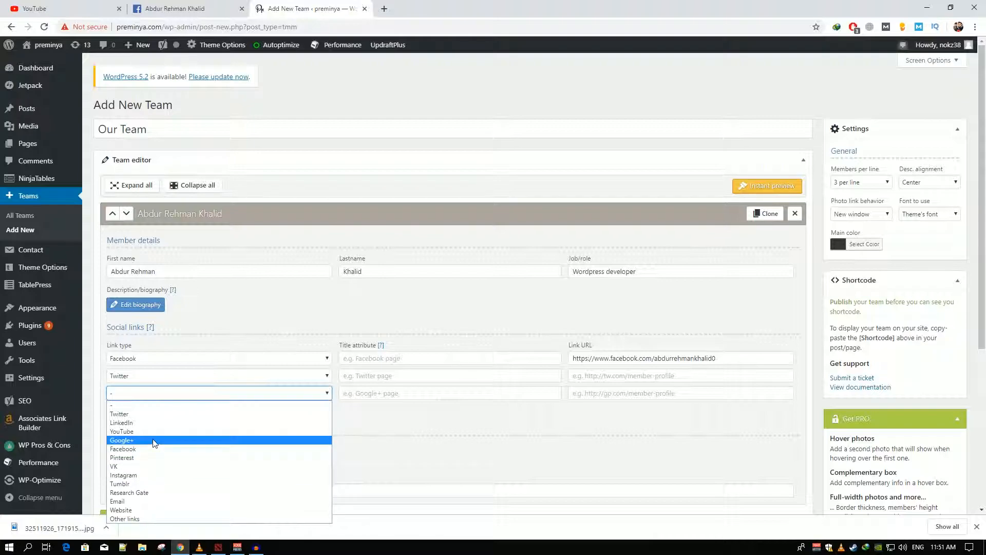
{"action": "left_click", "coordinate": [123, 474]}
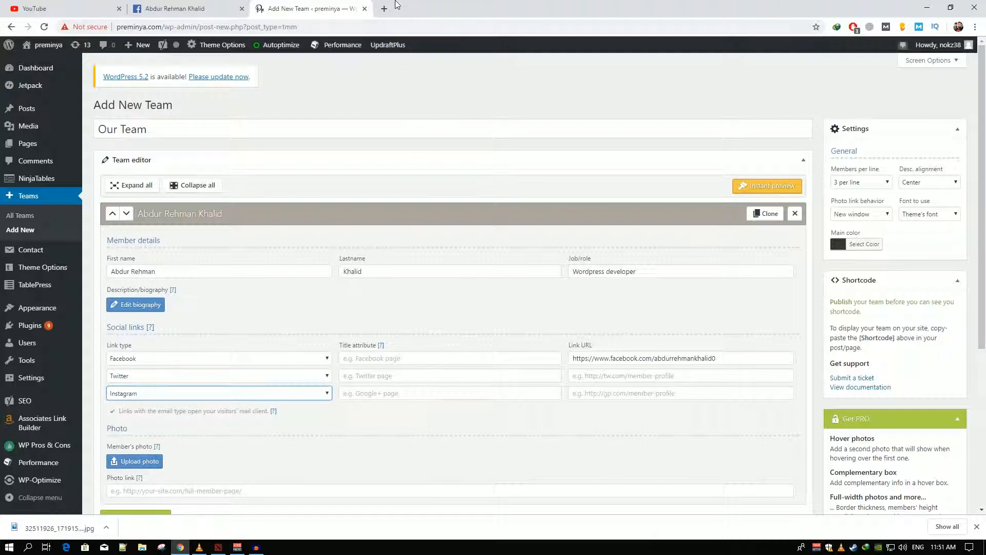
{"action": "left_click", "coordinate": [383, 8]}
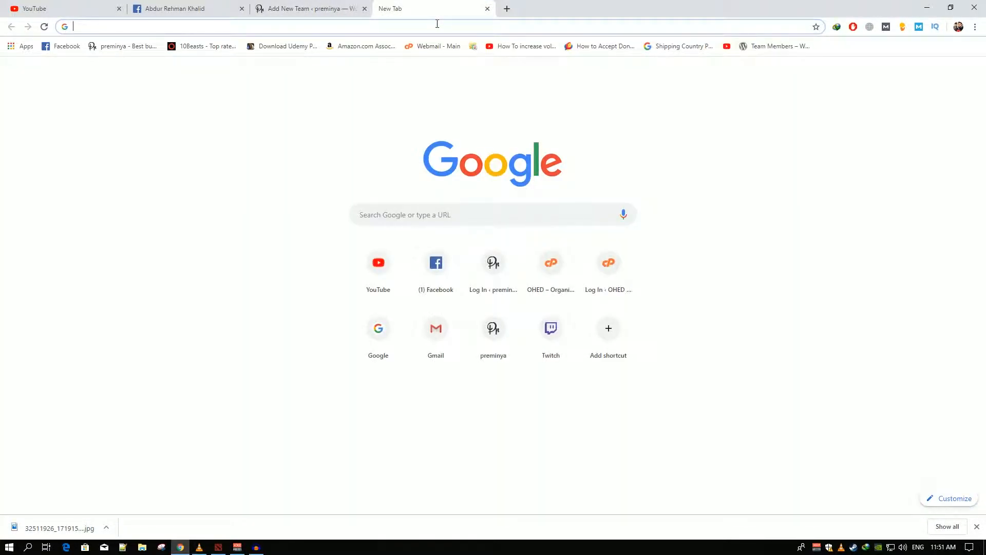
{"action": "type", "text": "instagram.com"}
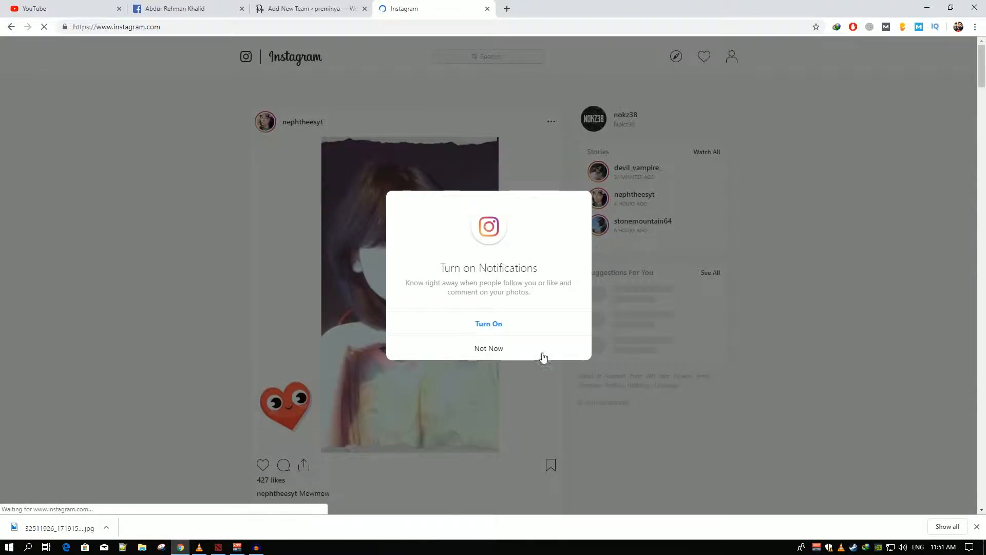
{"action": "left_click", "coordinate": [489, 348]}
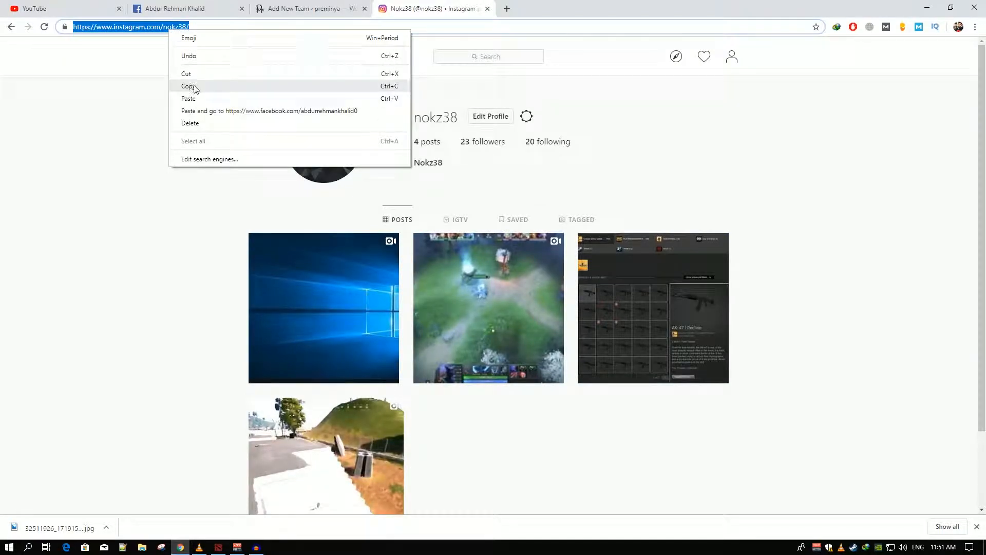
{"action": "left_click", "coordinate": [308, 8]}
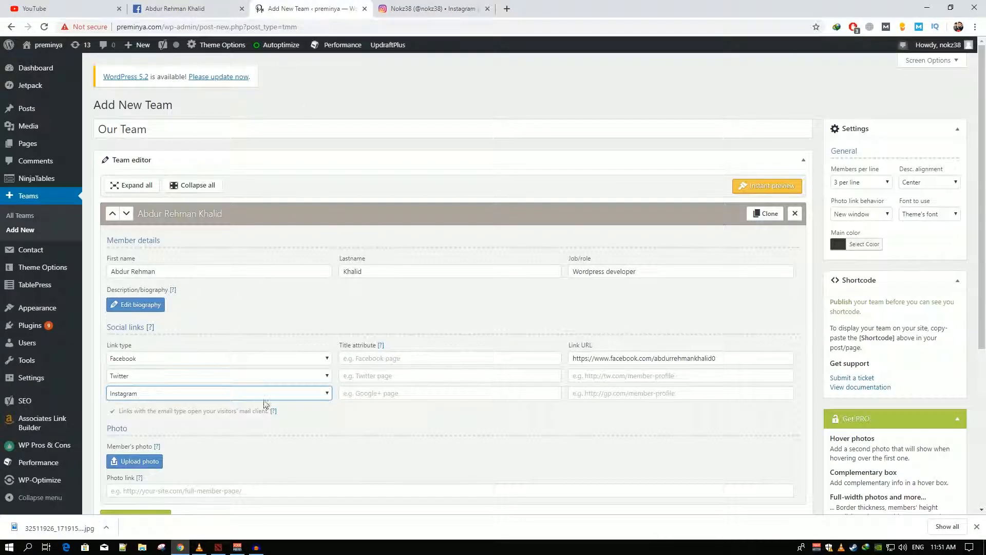
{"action": "type", "text": "https://www.instagram.com/nokz38/"}
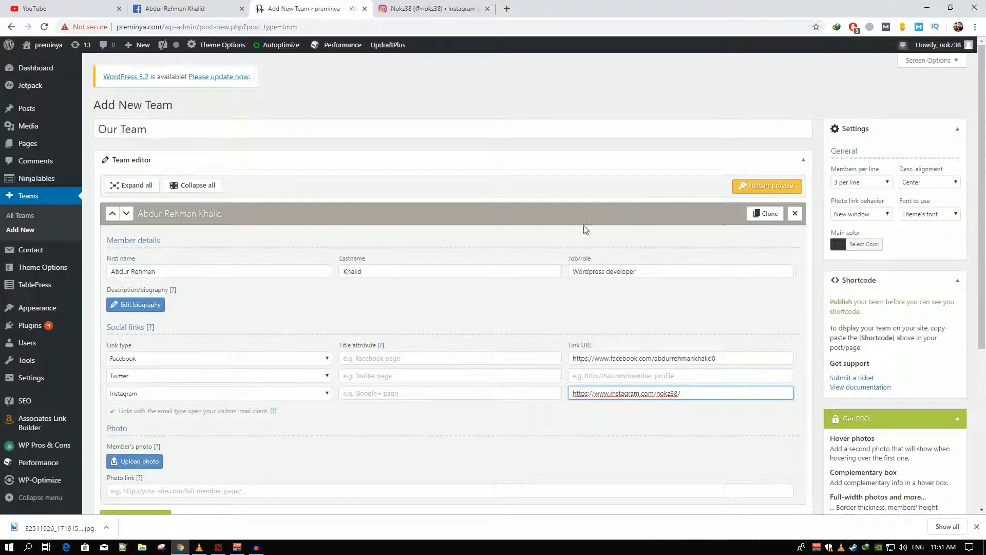
{"action": "scroll", "scroll_direction": "down", "scroll_amount": 3}
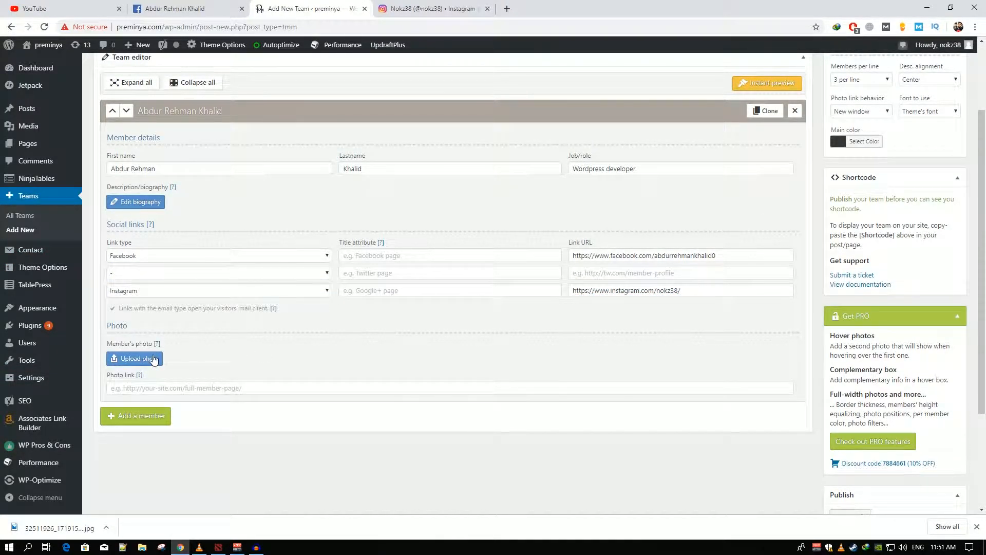
- Upload the group photo from Downloads and use it as the member's photo
{"action": "left_click", "coordinate": [133, 359]}
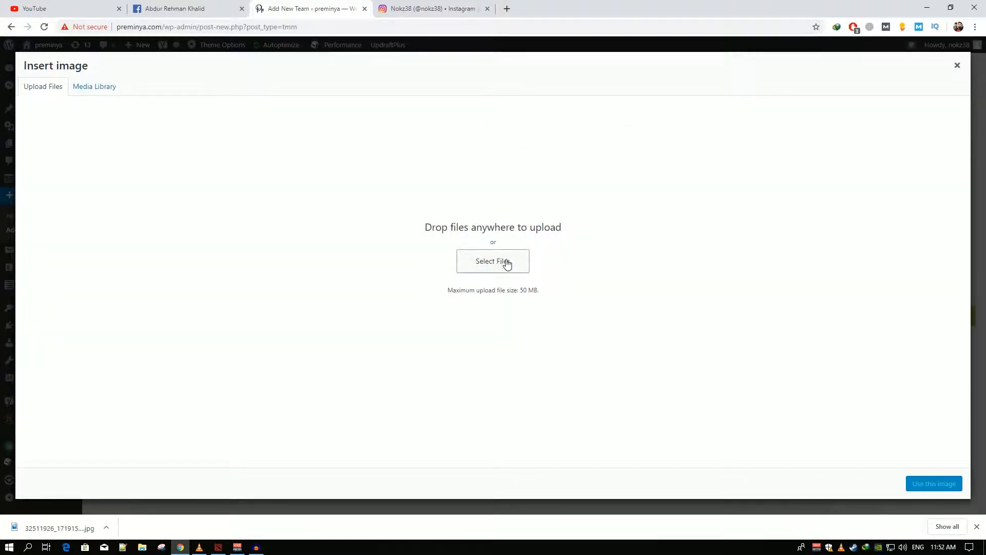
{"action": "left_click", "coordinate": [493, 261]}
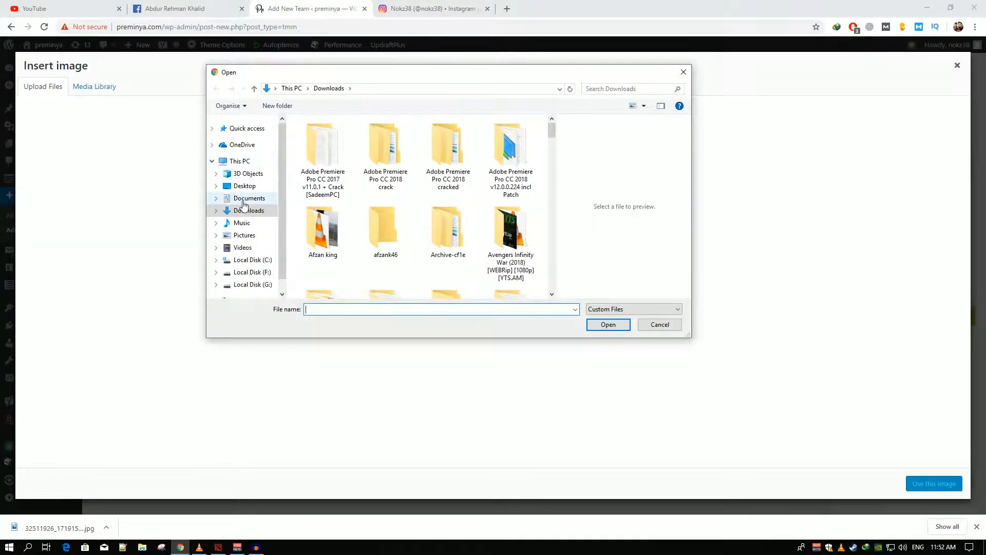
{"action": "scroll", "scroll_direction": "down", "scroll_amount": 3}
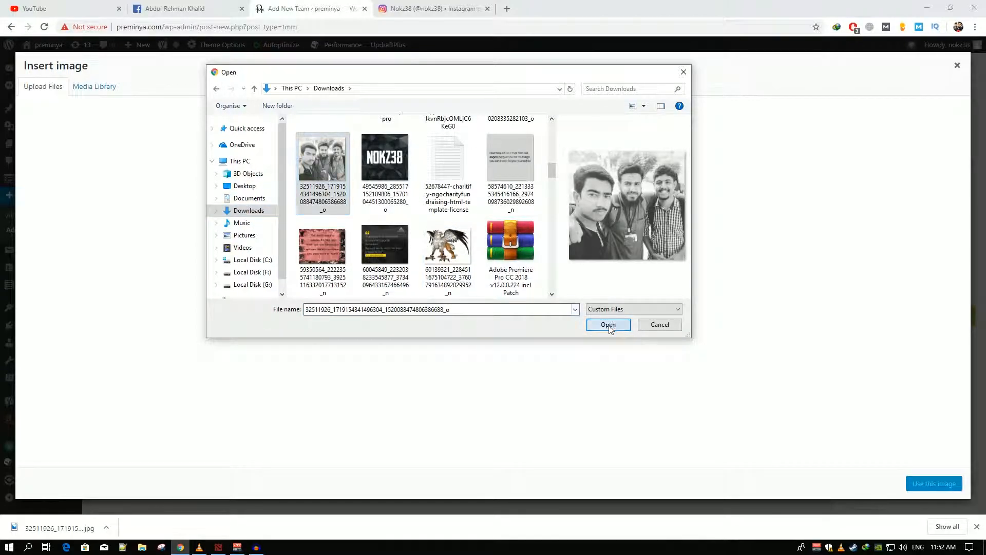
{"action": "left_click", "coordinate": [607, 325]}
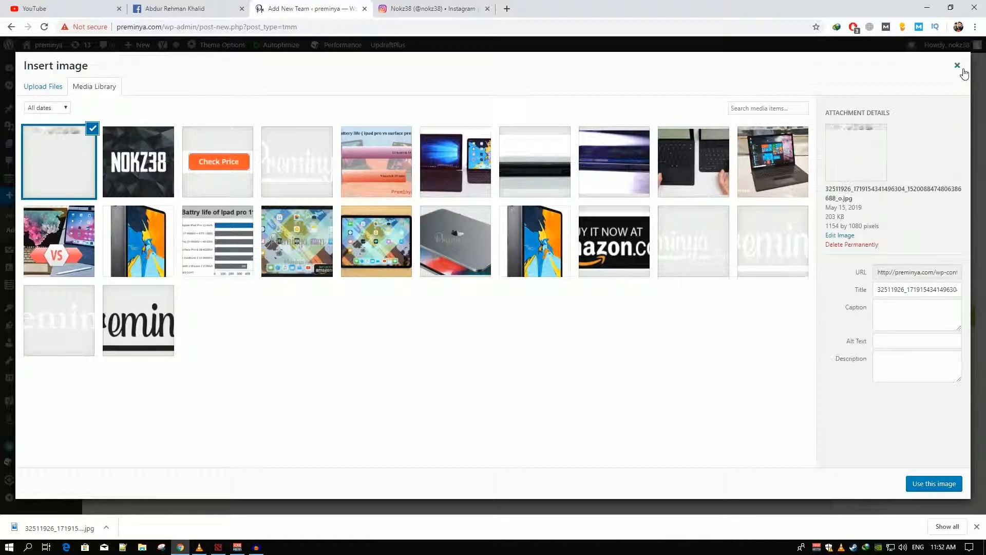
{"action": "left_click", "coordinate": [956, 65]}
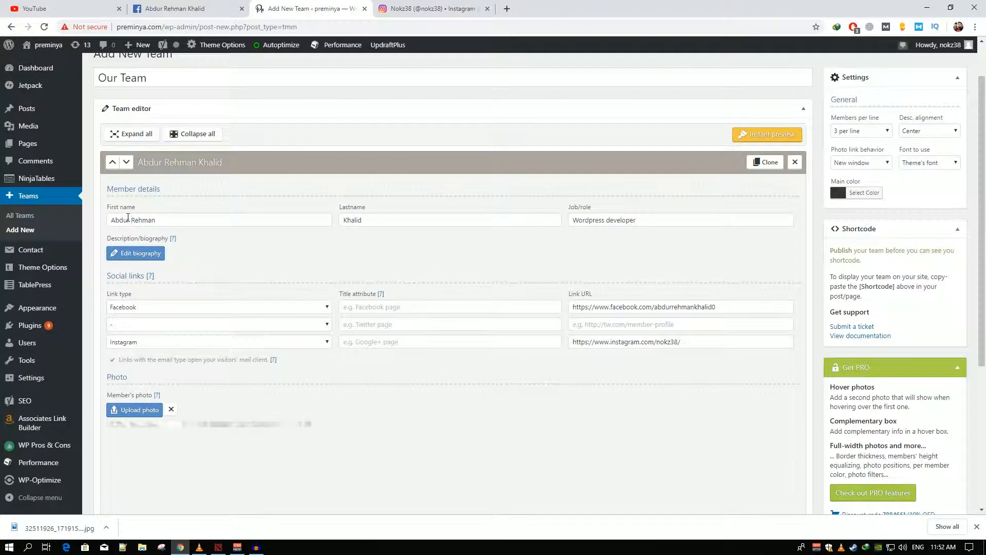
{"action": "left_click", "coordinate": [135, 252]}
{"action": "type", "text": "I "}
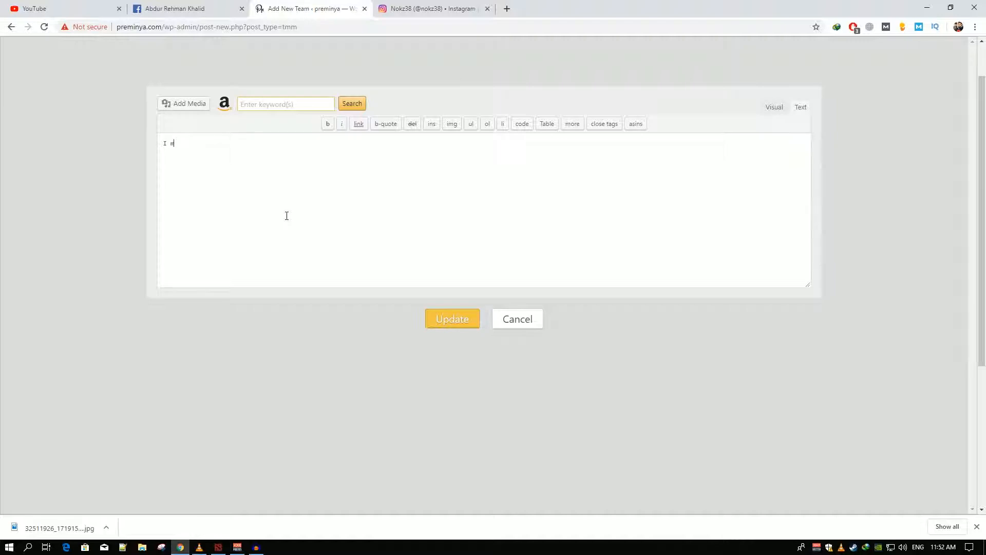
- Write the biography 'I m a software engineer, working on wordpress from last 2 years.'
{"action": "type", "text": "a"}
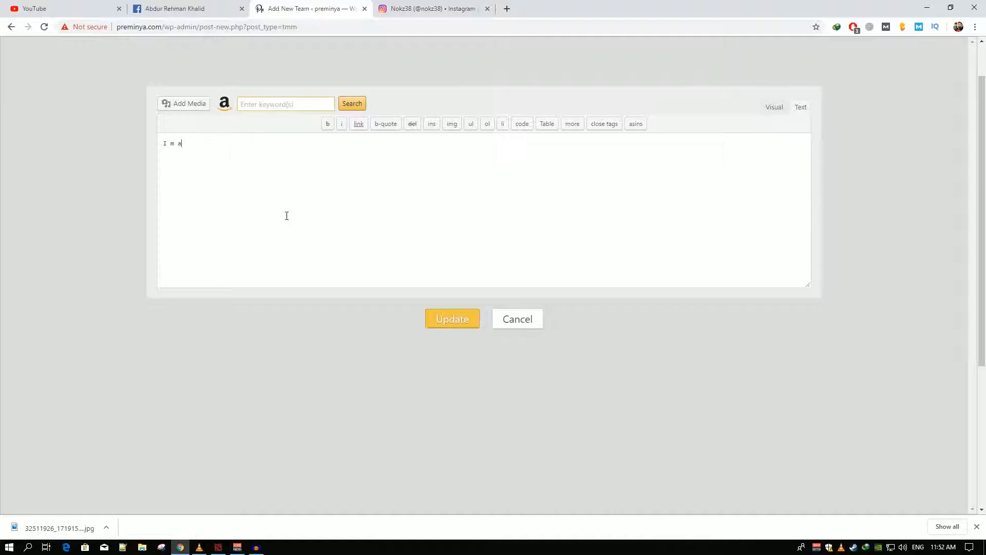
{"action": "type", "text": "software"}
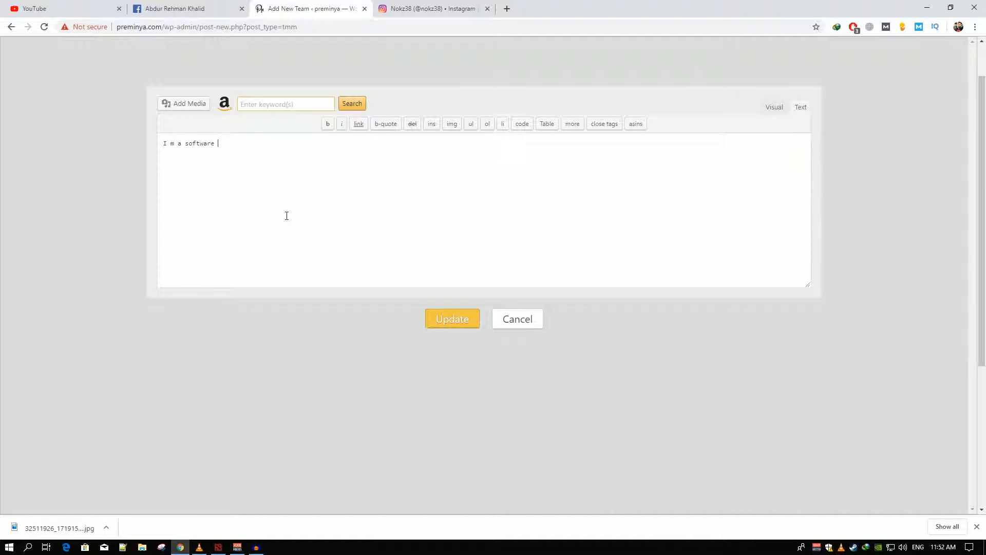
{"action": "type", "text": "engineer"}
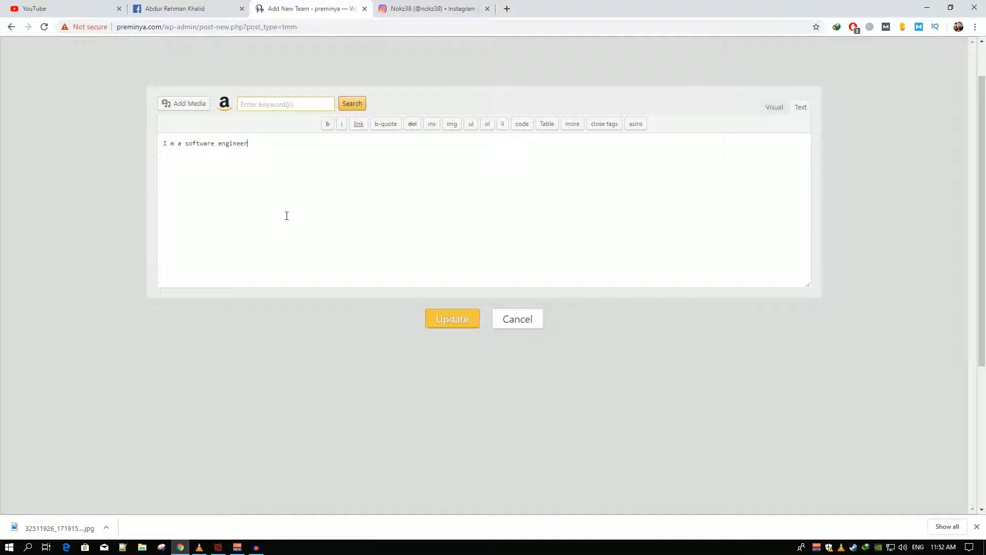
{"action": "type", "text": ", working"}
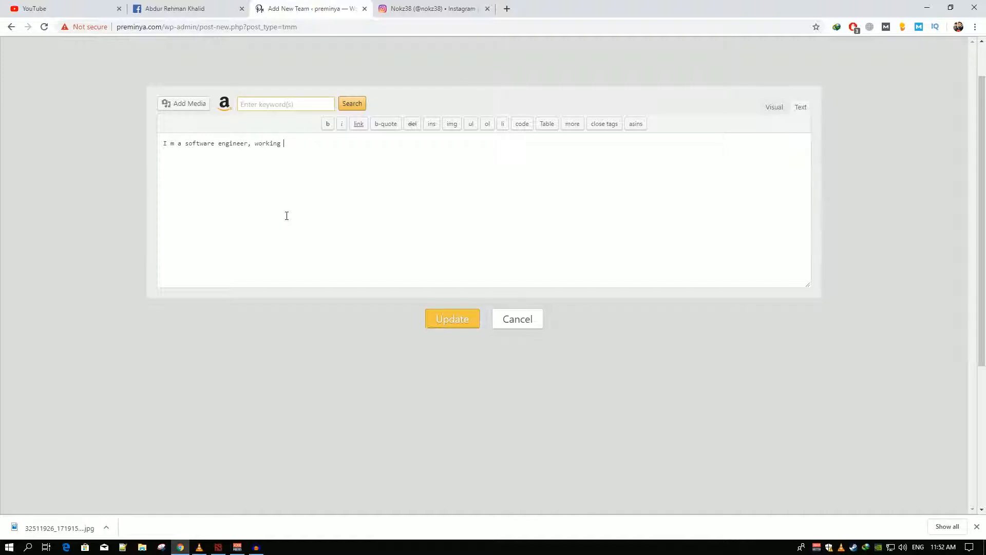
{"action": "type", "text": "o"}
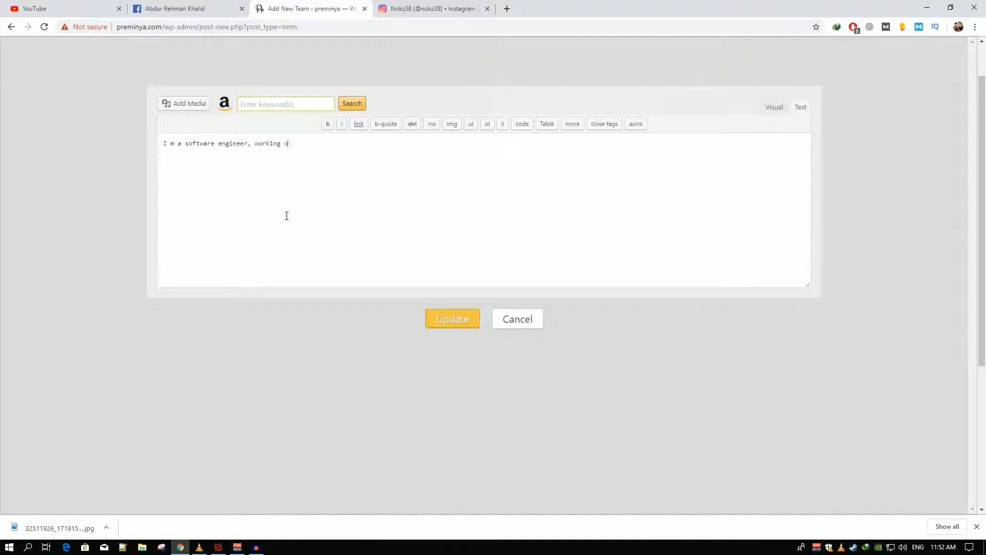
{"action": "type", "text": "wordpress"}
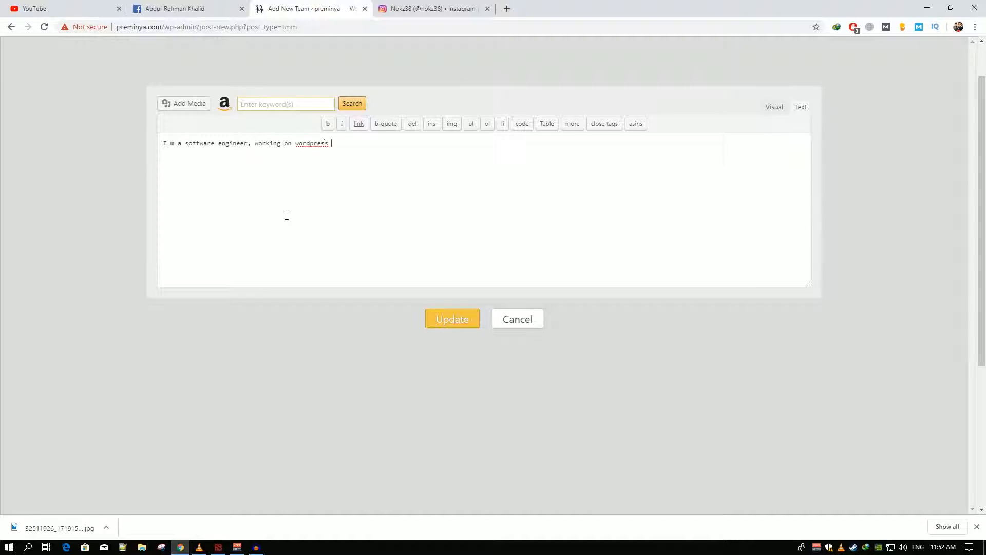
{"action": "type", "text": "from last 2"}
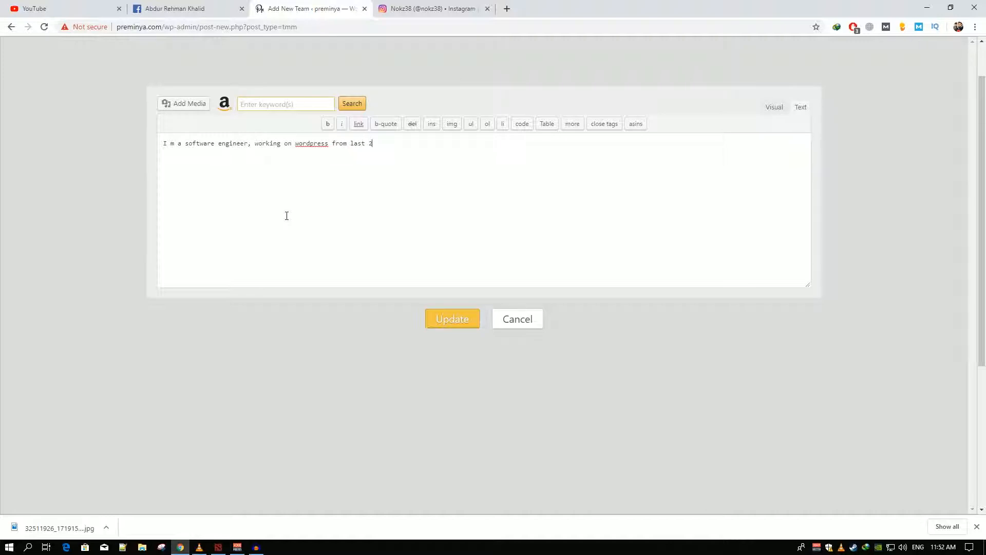
{"action": "type", "text": "year"}
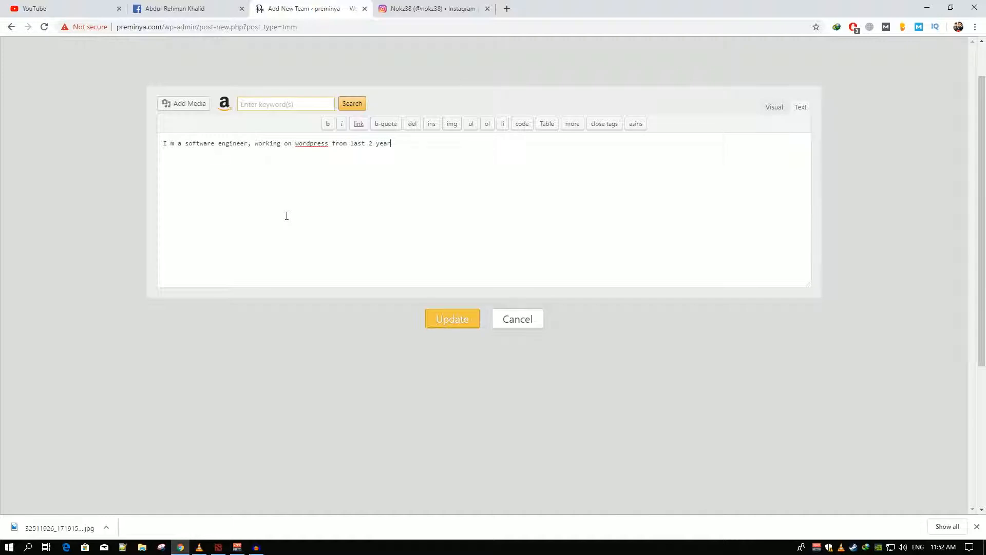
{"action": "type", "text": "s"}
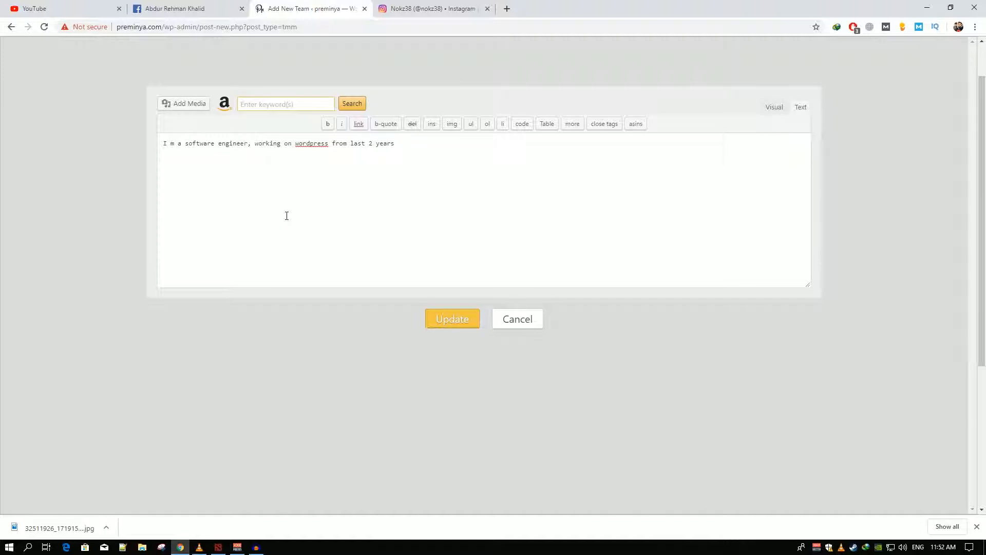
{"action": "type", "text": "."}
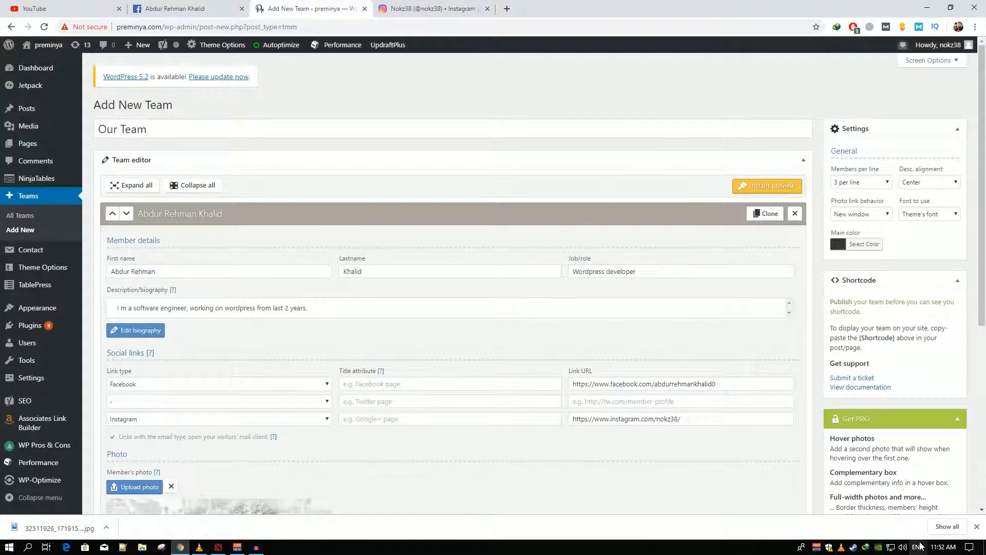
- Publish the Our Team team from the Publish box
{"action": "scroll", "scroll_direction": "down", "scroll_amount": 3}
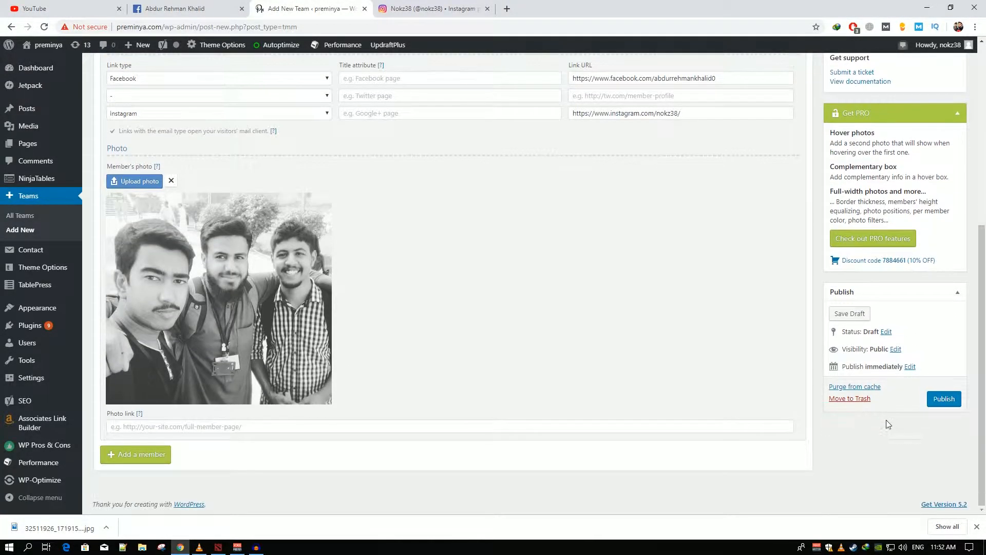
{"action": "left_click", "coordinate": [944, 399]}
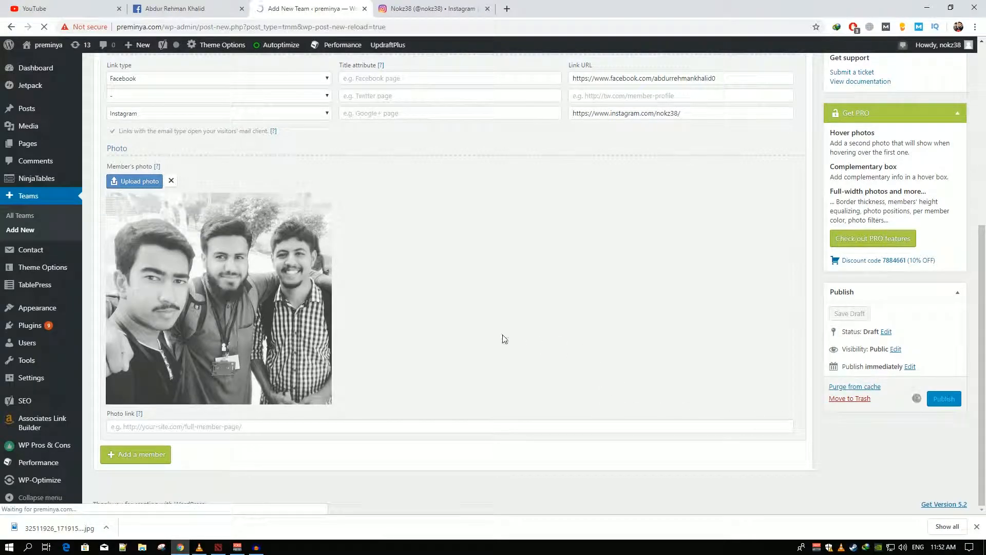
{"action": "left_click", "coordinate": [944, 398]}
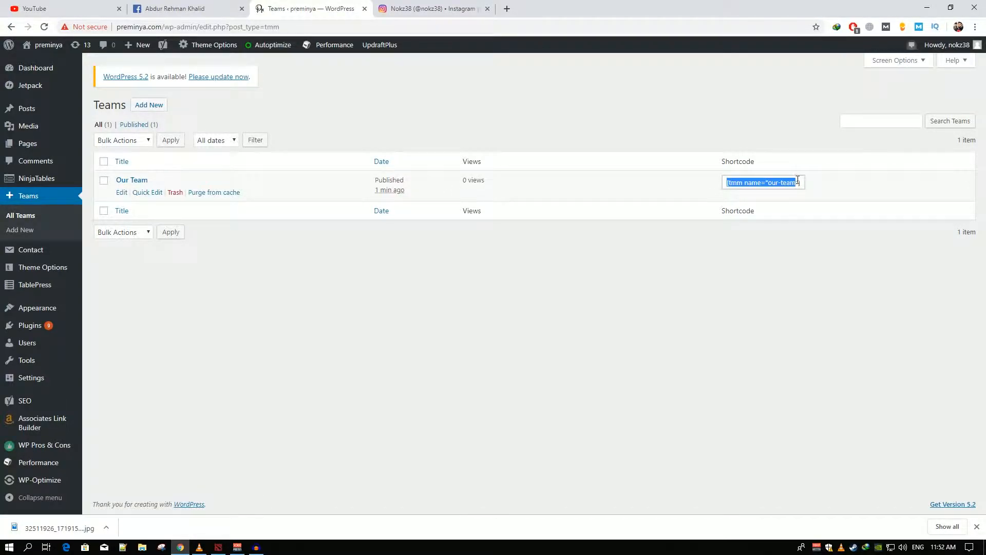
- Copy the [tmm name="our-team"] shortcode from the Teams list
{"action": "right_click", "coordinate": [764, 183]}
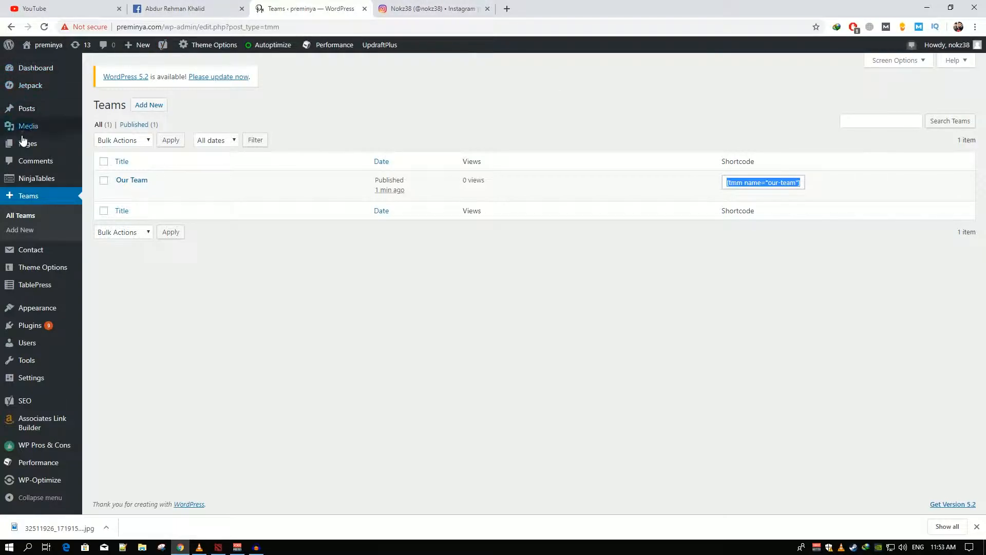
{"action": "mouse_move", "coordinate": [27, 108]}
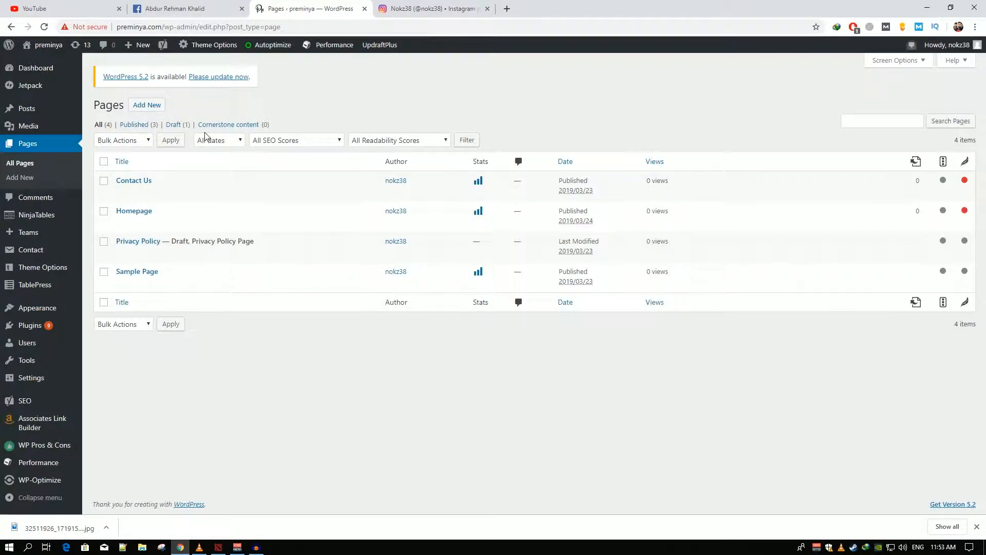
{"action": "mouse_move", "coordinate": [146, 105]}
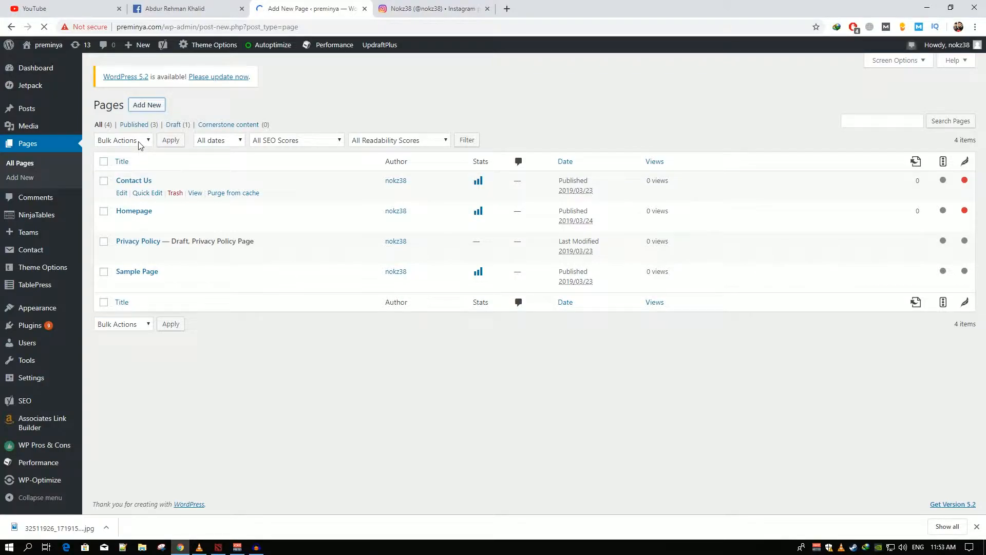
- Create a new blank page from the Pages list via Add New
{"action": "left_click", "coordinate": [147, 105]}
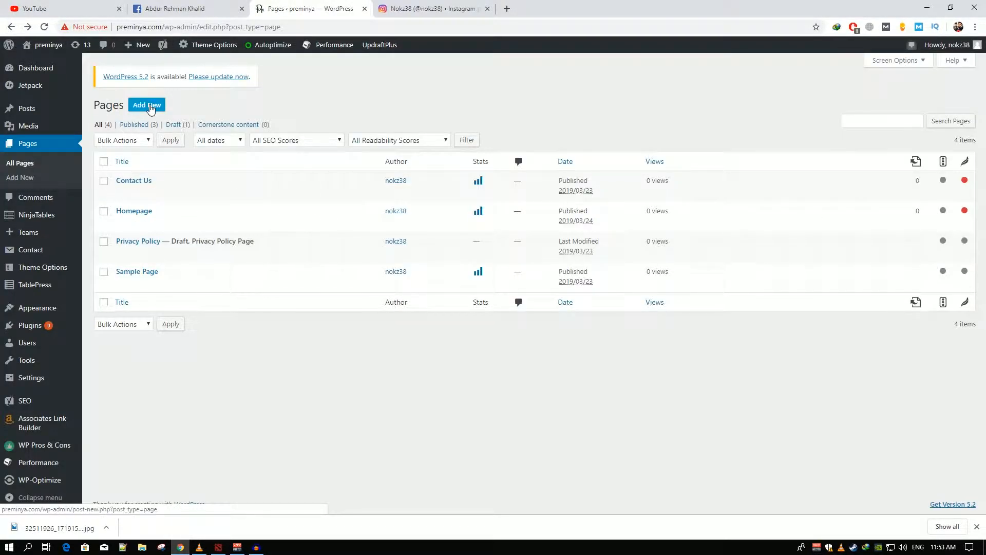
{"action": "left_click", "coordinate": [147, 105]}
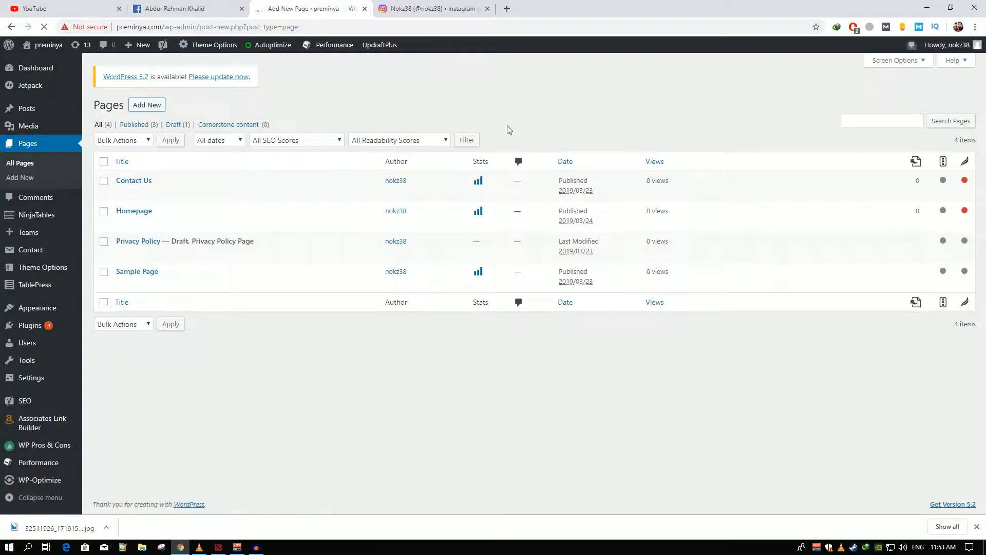
{"action": "left_click", "coordinate": [147, 104]}
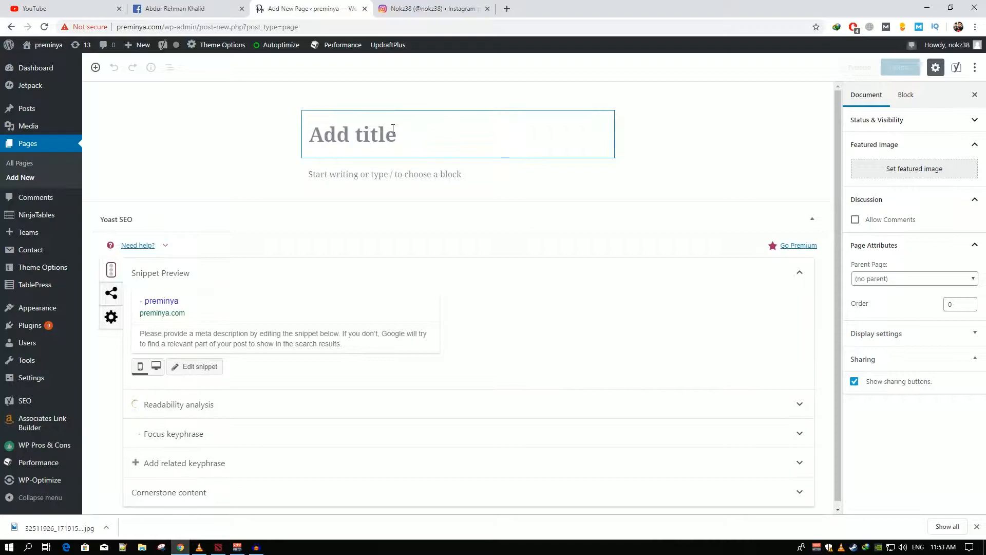
- Title the page Our Team, paste the [tmm name="our-team"] shortcode into the body, and preview it
{"action": "type", "text": "O"}
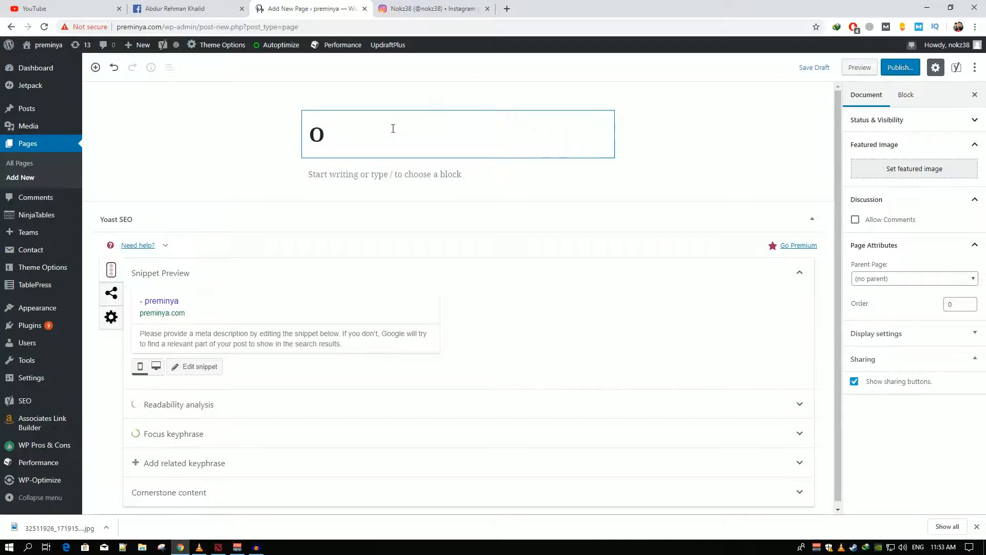
{"action": "type", "text": "ur P"}
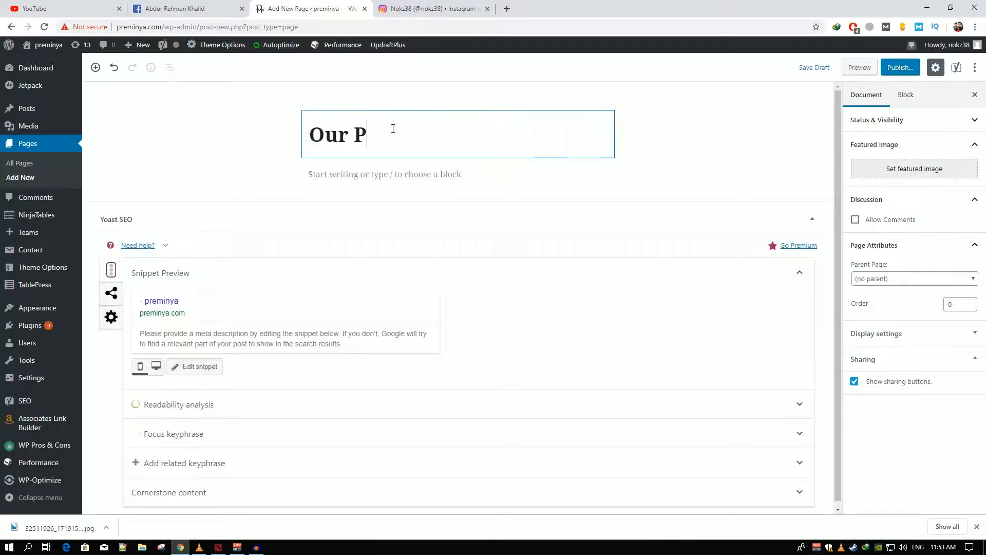
{"action": "type", "text": "Team"}
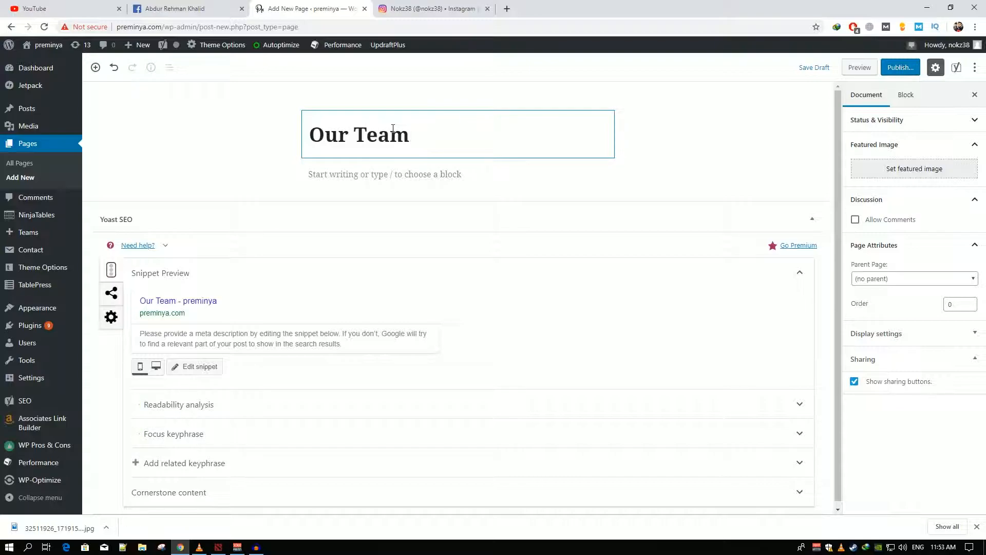
{"action": "right_click", "coordinate": [384, 175]}
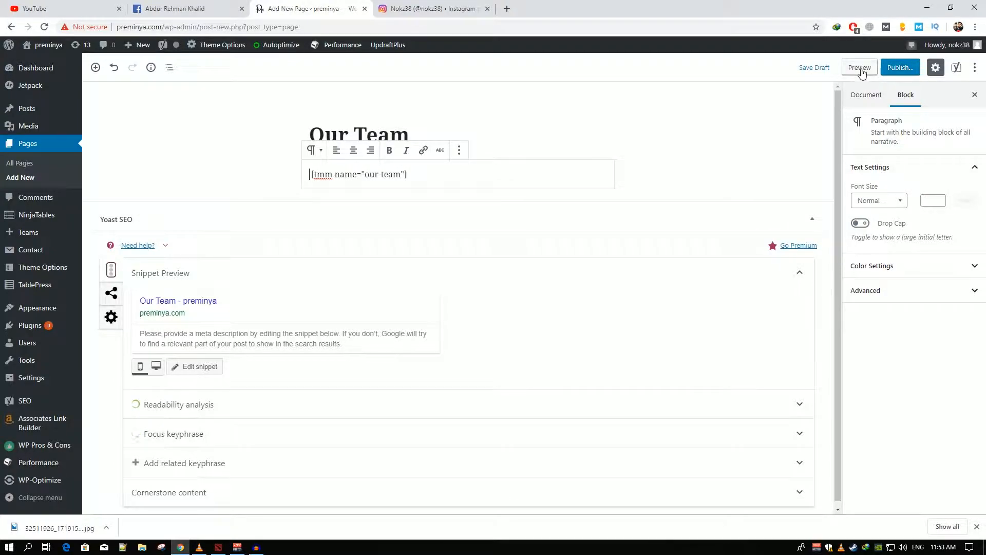
{"action": "left_click", "coordinate": [859, 68]}
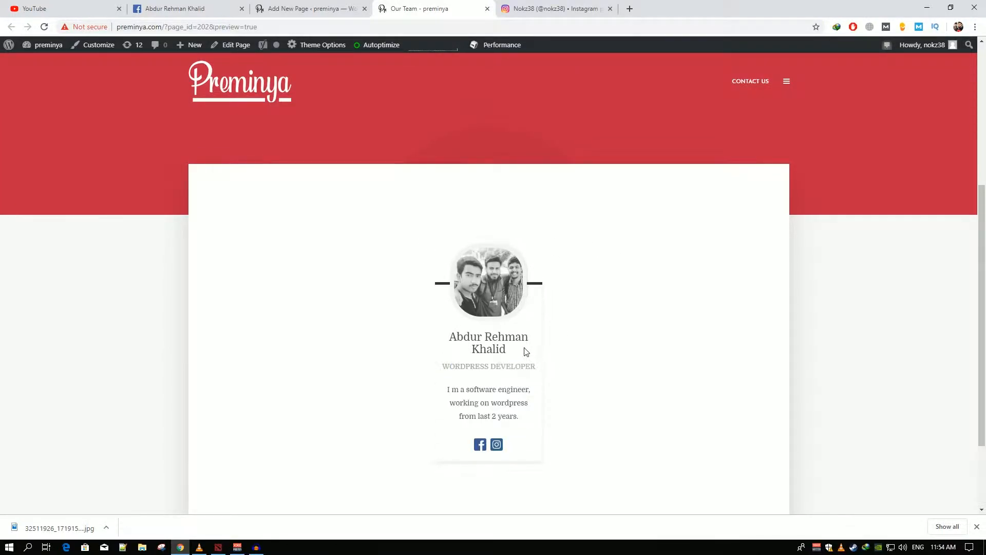
{"action": "mouse_move", "coordinate": [608, 262]}
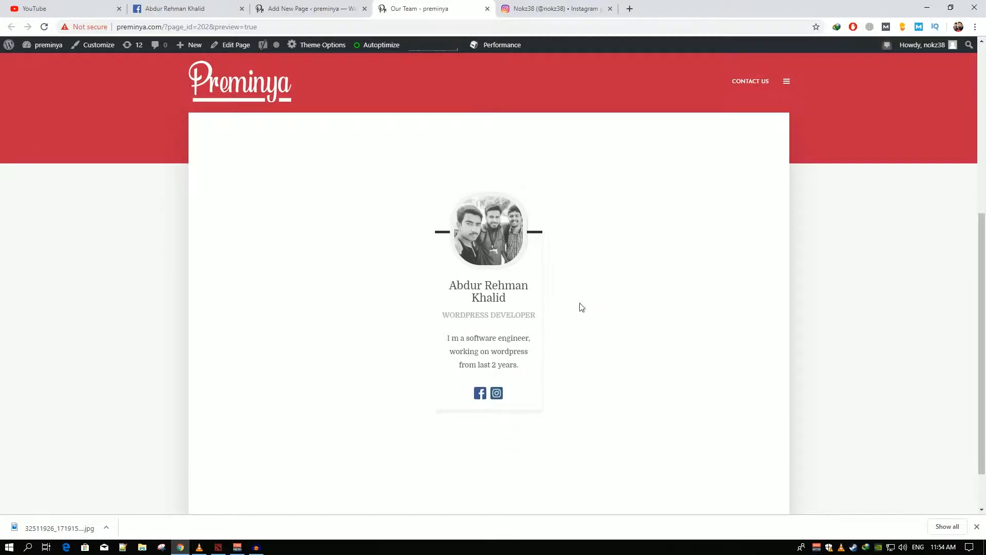
{"action": "mouse_move", "coordinate": [480, 393]}
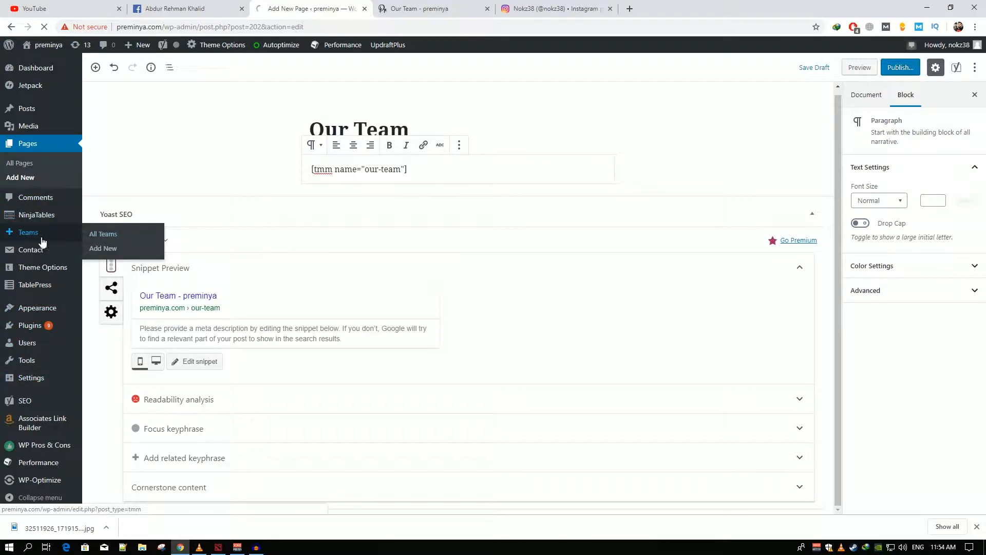
- Reopen Our Team for editing from Teams > All Teams and view its settings
{"action": "left_click", "coordinate": [103, 248]}
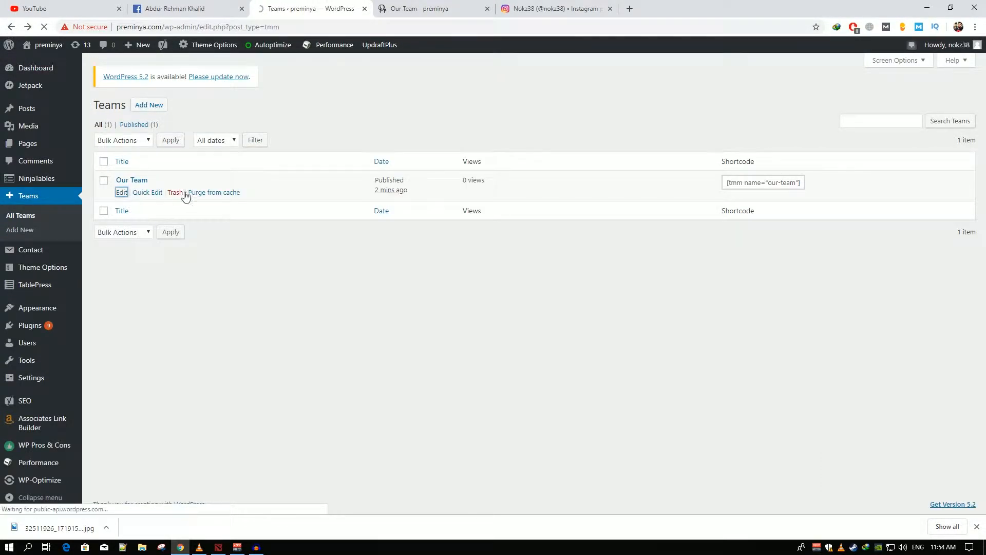
{"action": "left_click", "coordinate": [121, 192]}
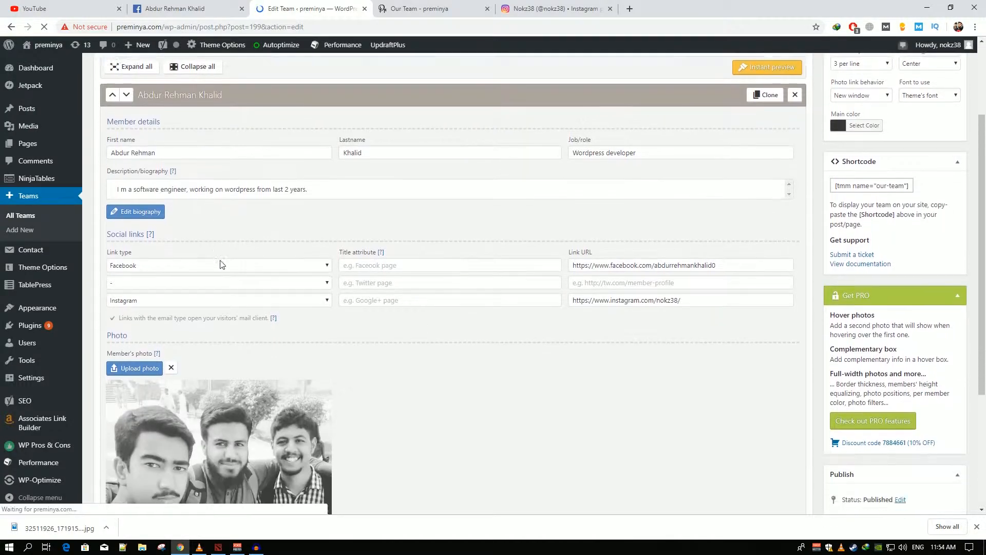
{"action": "scroll", "scroll_direction": "down", "scroll_amount": 3}
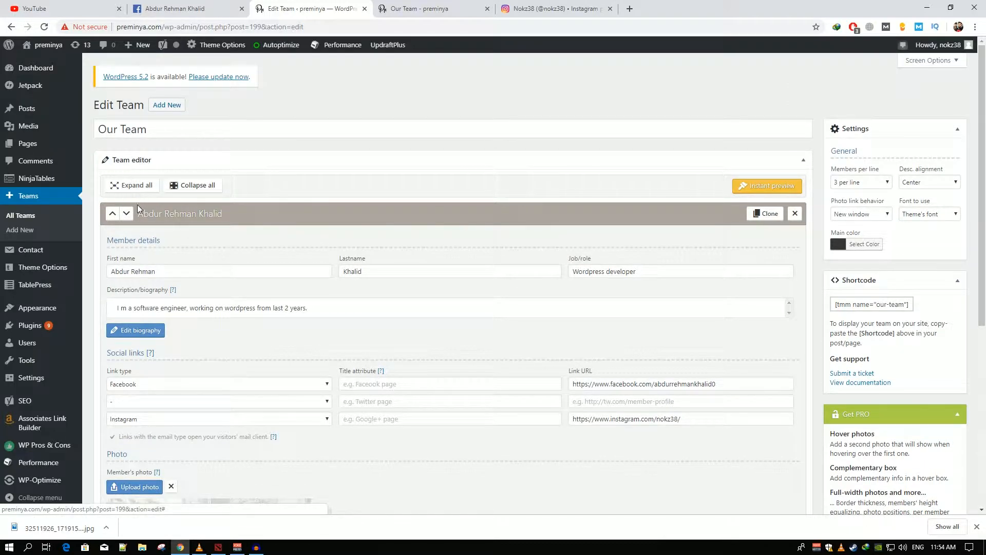
{"action": "mouse_move", "coordinate": [335, 270]}
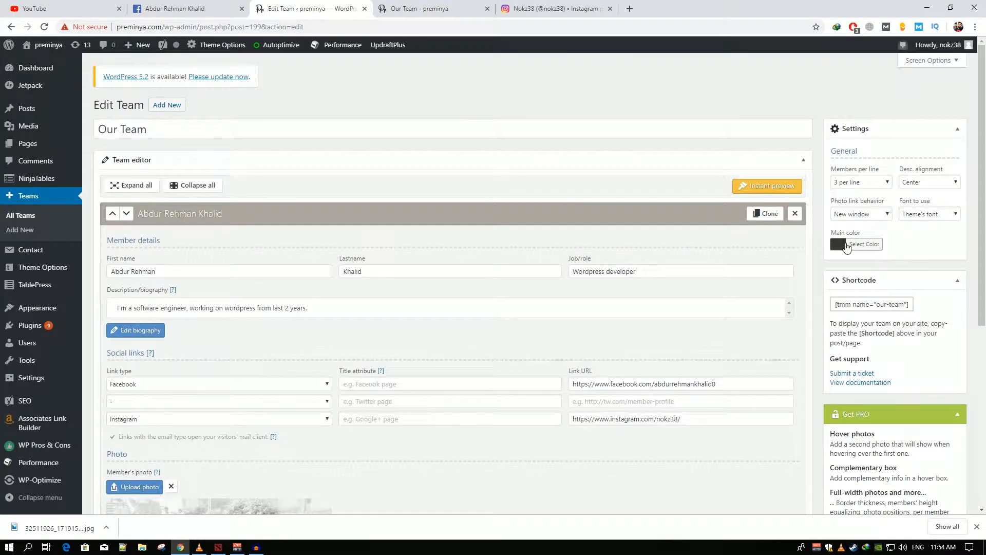
- Set Photo link behavior to Same window and Members per line to 5, and update the team
{"action": "left_click", "coordinate": [767, 186]}
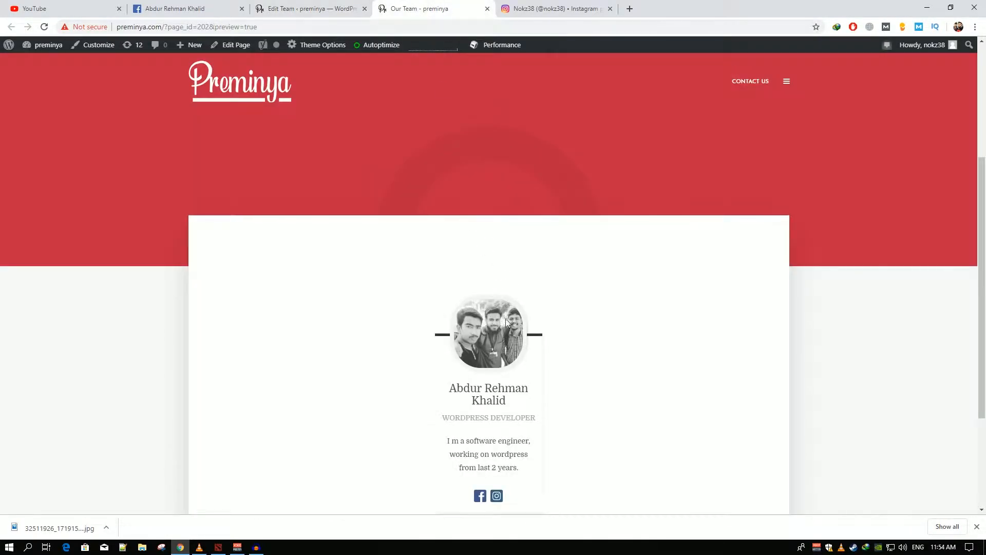
{"action": "left_click", "coordinate": [309, 9]}
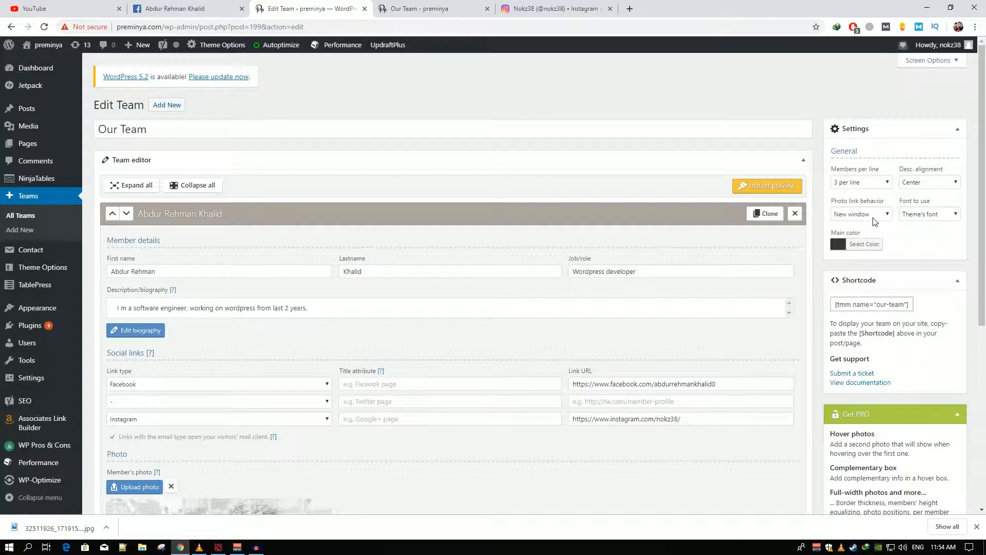
{"action": "left_click", "coordinate": [861, 214]}
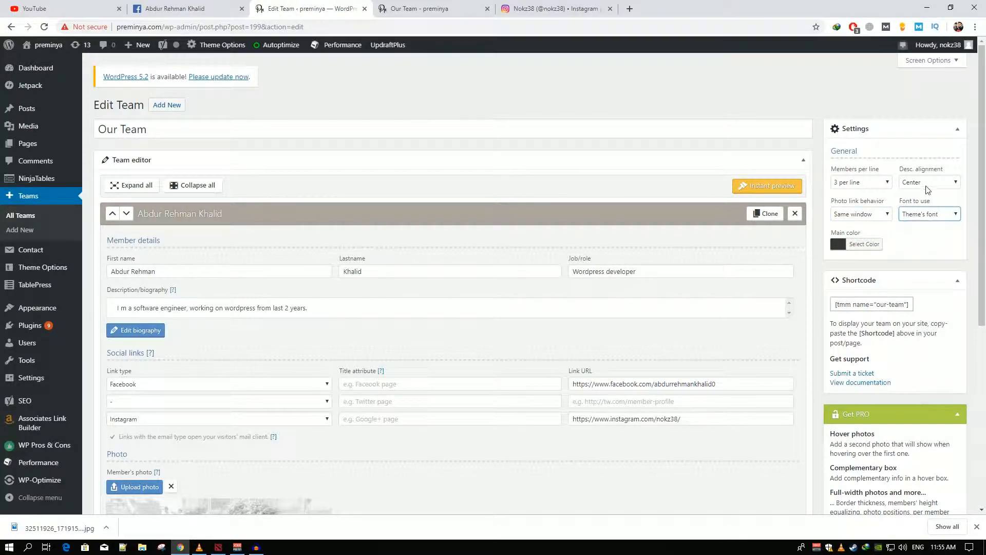
{"action": "left_click", "coordinate": [929, 181]}
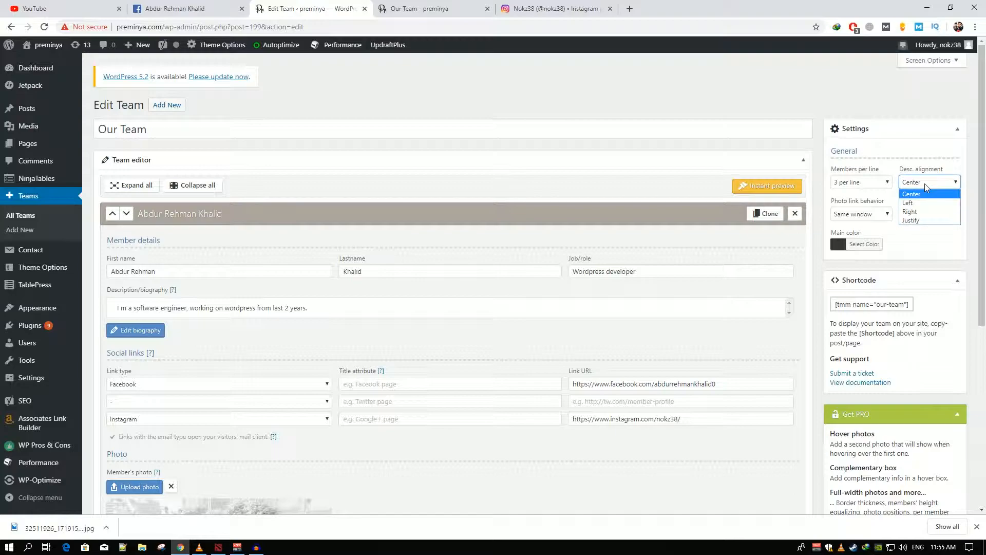
{"action": "left_click", "coordinate": [861, 182]}
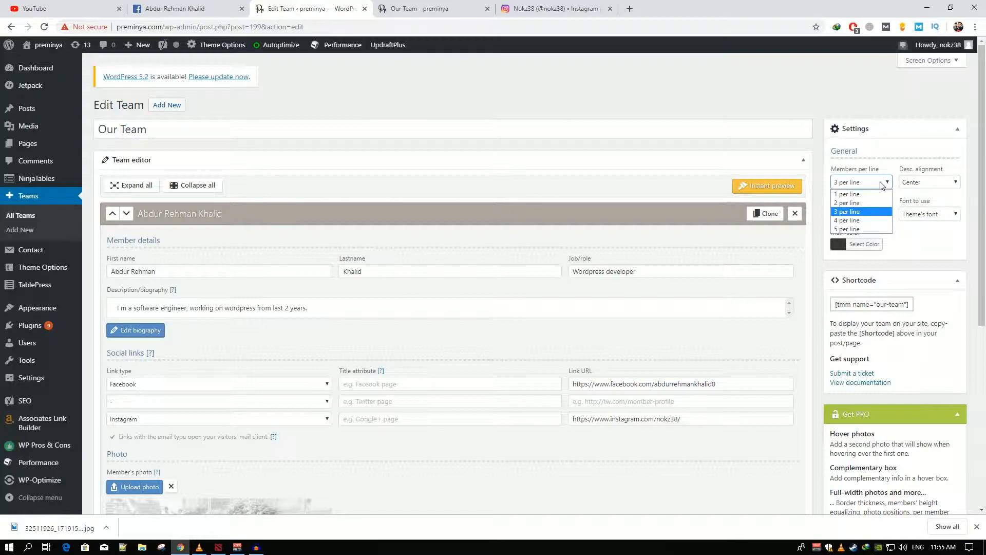
{"action": "left_click", "coordinate": [845, 228]}
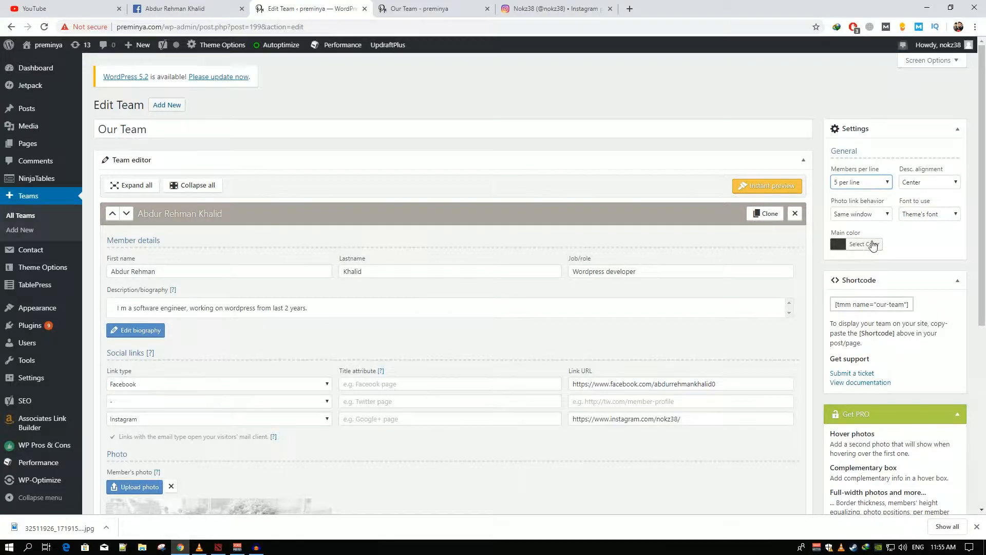
{"action": "scroll", "scroll_direction": "down", "scroll_amount": 3}
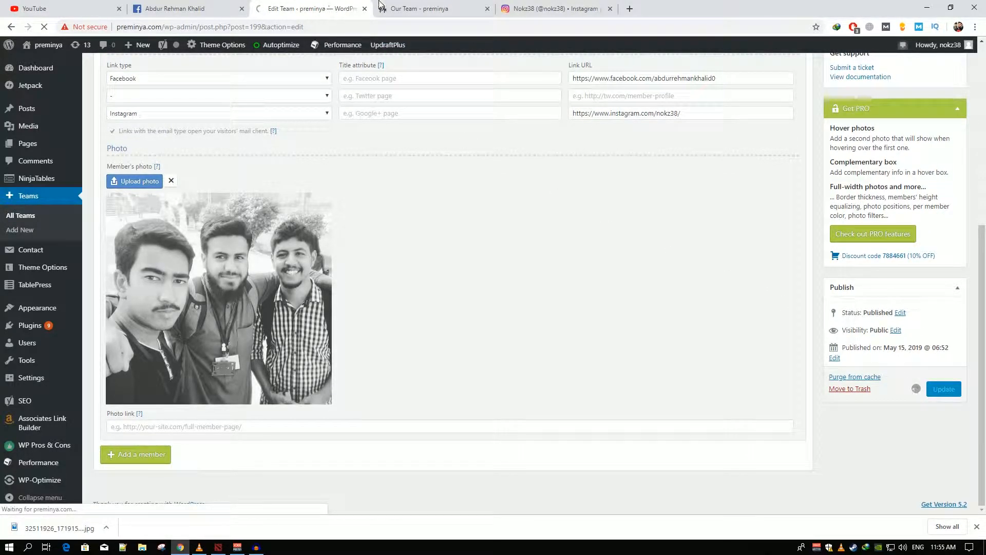
- Reload the preview tab to see the narrower five-per-line member card
{"action": "left_click", "coordinate": [432, 8]}
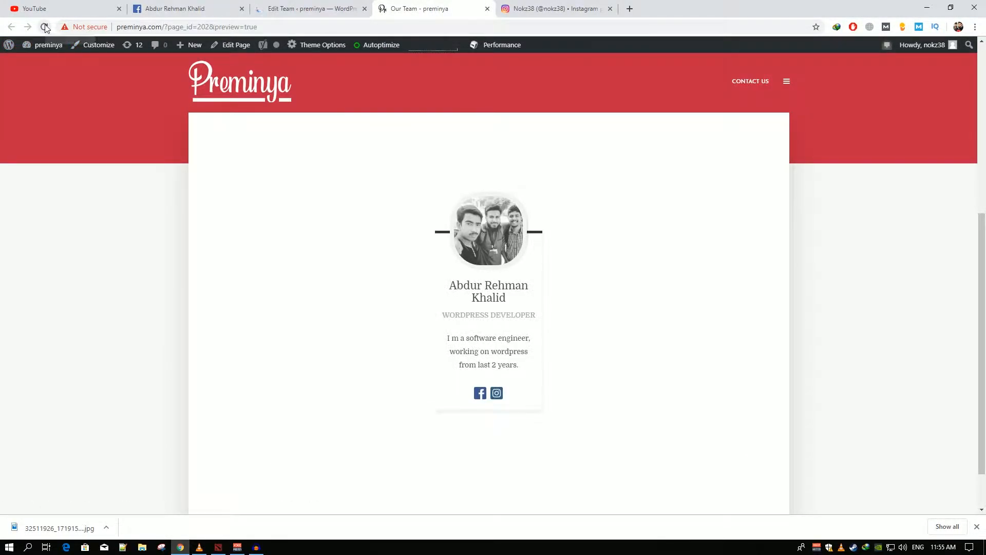
{"action": "left_click", "coordinate": [44, 27]}
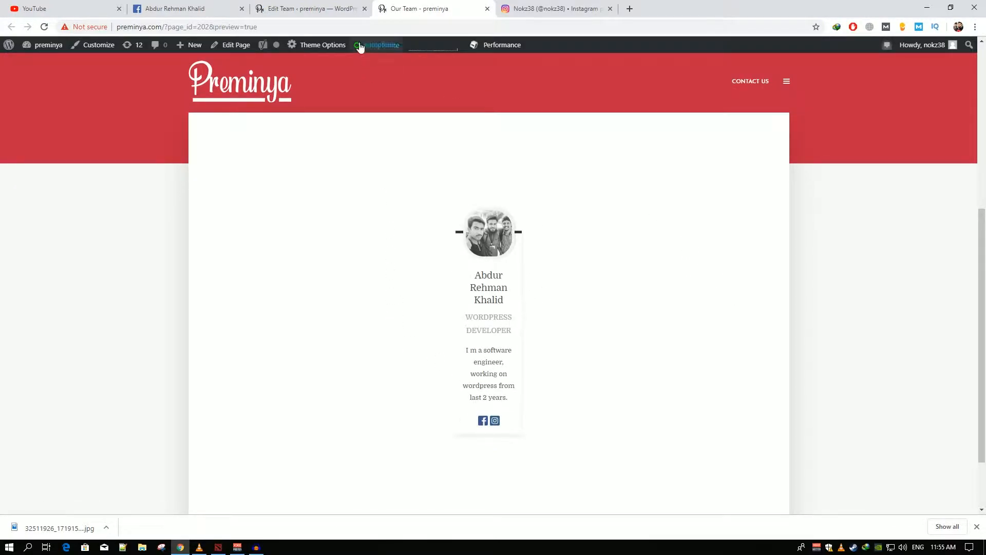
{"action": "left_click", "coordinate": [308, 8]}
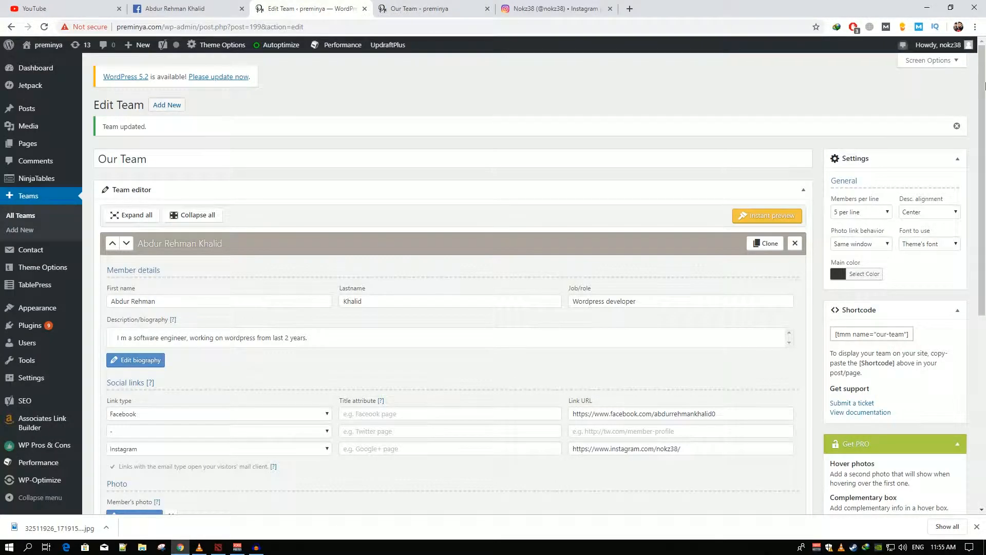
- Set Members per line to 3 and Photo link behavior to New window, update, and view the preview
{"action": "left_click", "coordinate": [861, 212]}
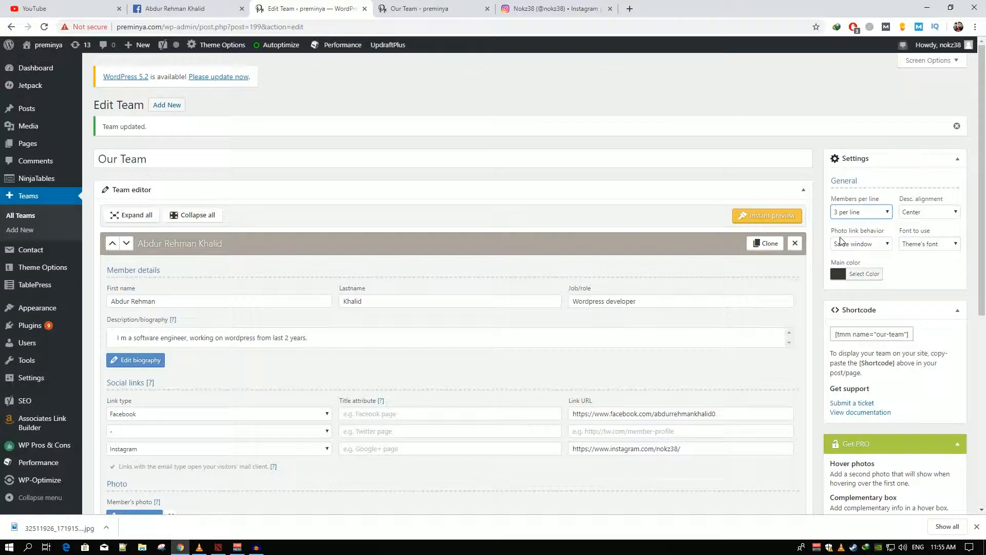
{"action": "left_click", "coordinate": [861, 243]}
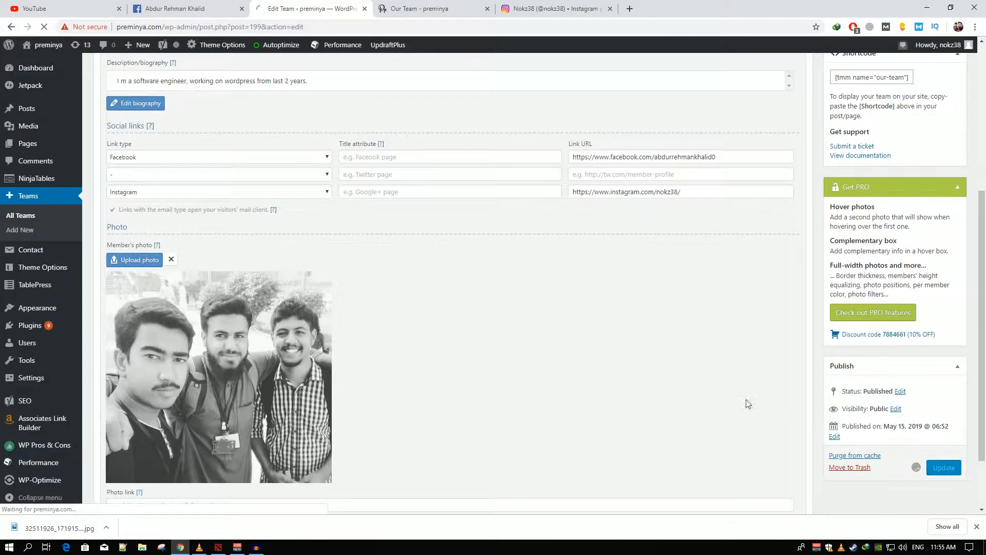
{"action": "left_click", "coordinate": [944, 467]}
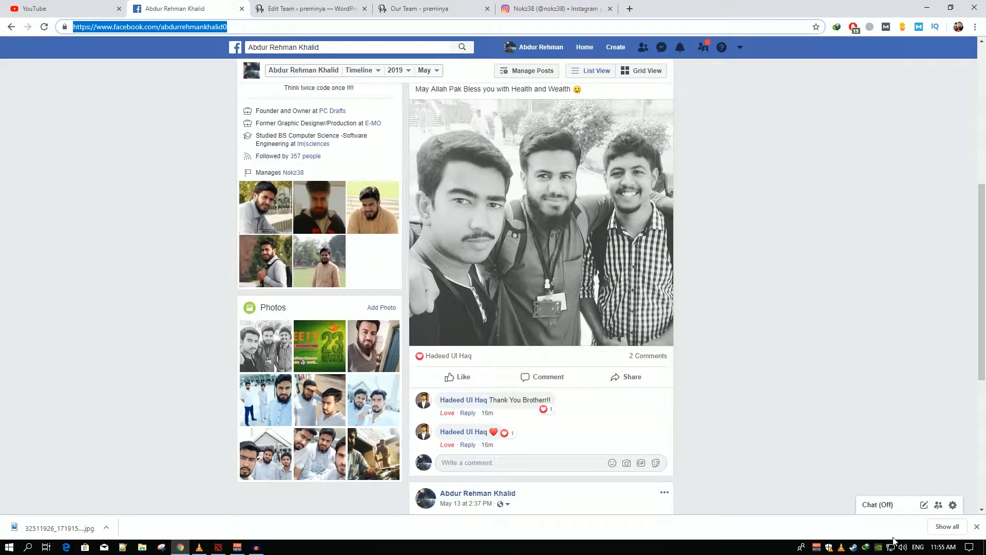
{"action": "left_click", "coordinate": [308, 8]}
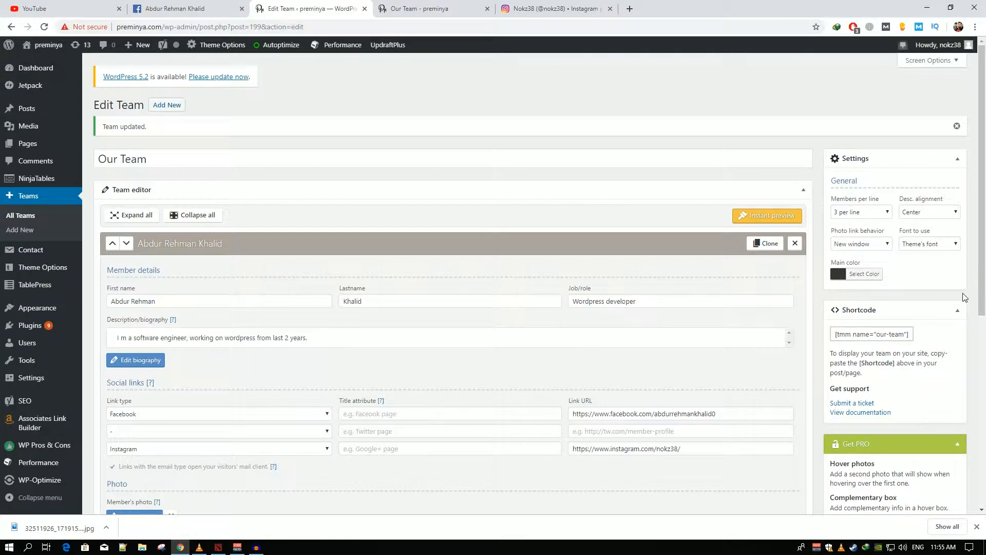
{"action": "scroll", "scroll_direction": "down", "scroll_amount": 3}
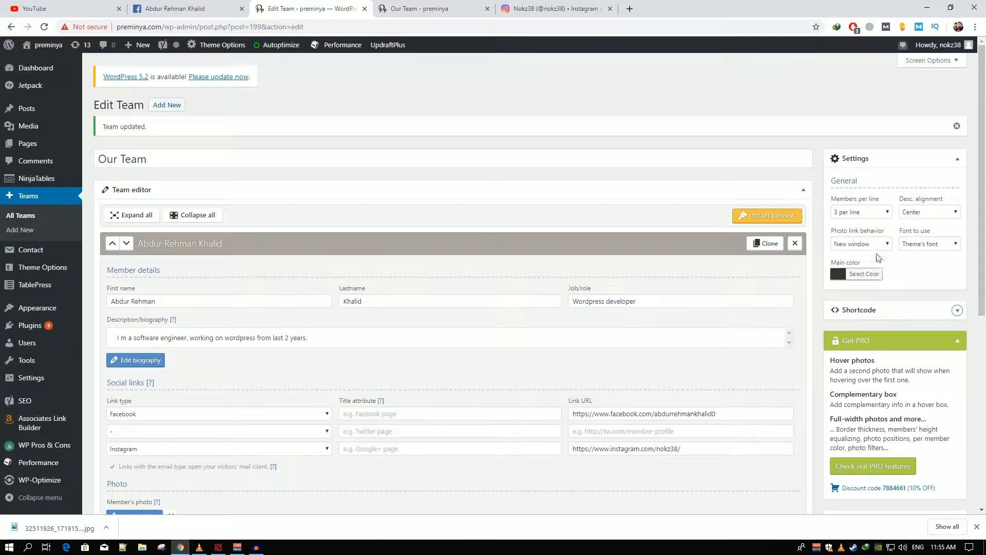
{"action": "left_click", "coordinate": [418, 8]}
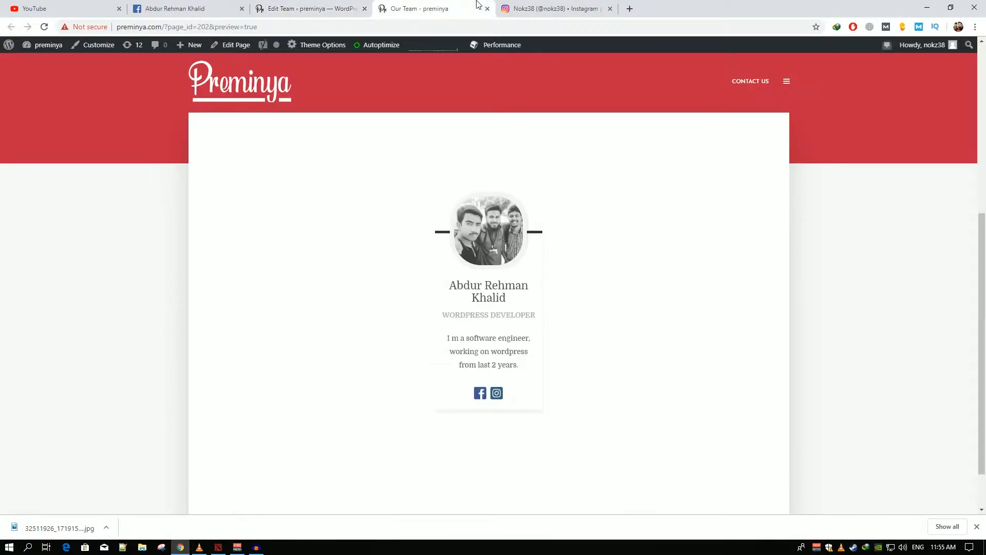
- Open the OHED live site at oh-ed.org in a new browser tab
{"action": "left_click", "coordinate": [189, 26]}
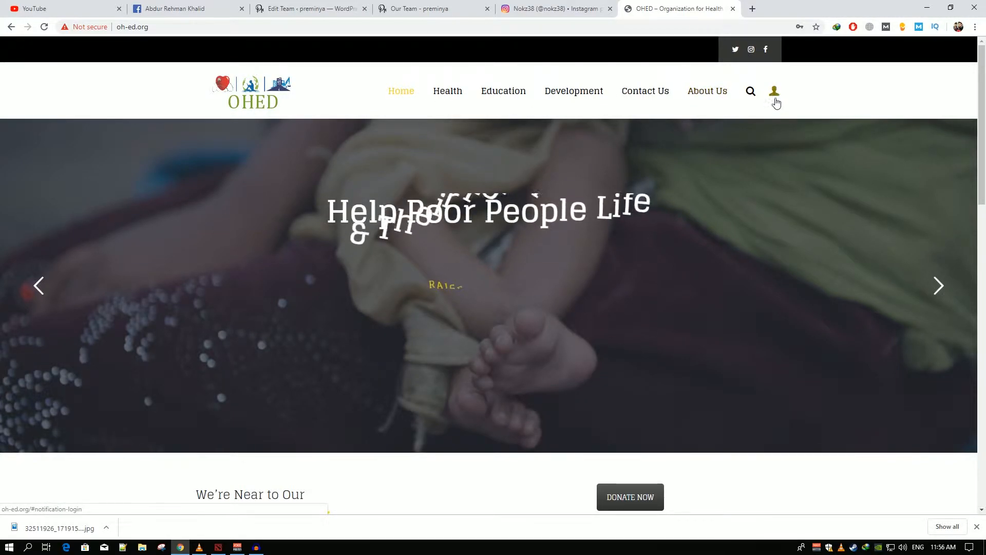
- Open About Us and view its Our Team section with Hassan, Shalmee and Uzair
{"action": "left_click", "coordinate": [707, 90]}
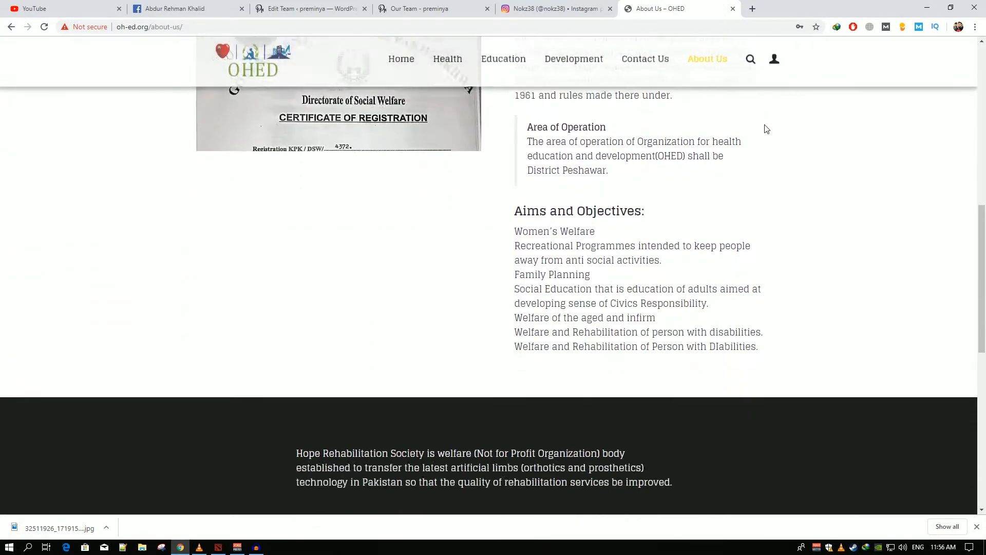
{"action": "scroll", "scroll_direction": "down", "scroll_amount": 3}
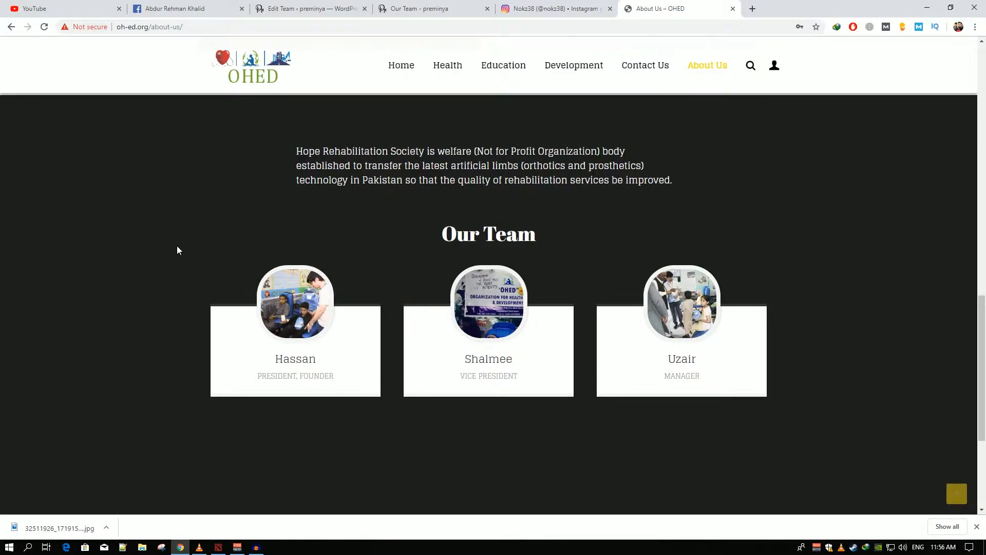
{"action": "mouse_move", "coordinate": [811, 282]}
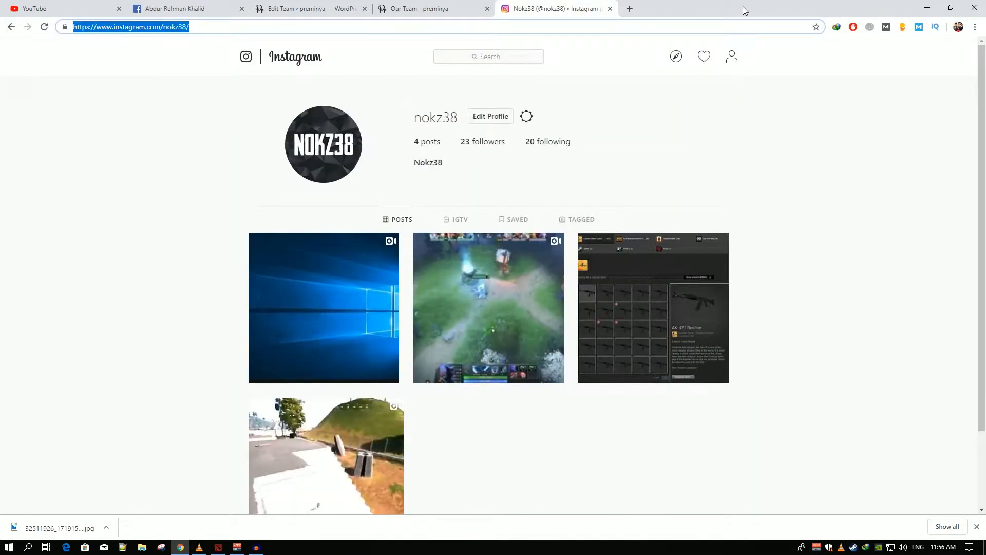
{"action": "type", "text": "oh0"}
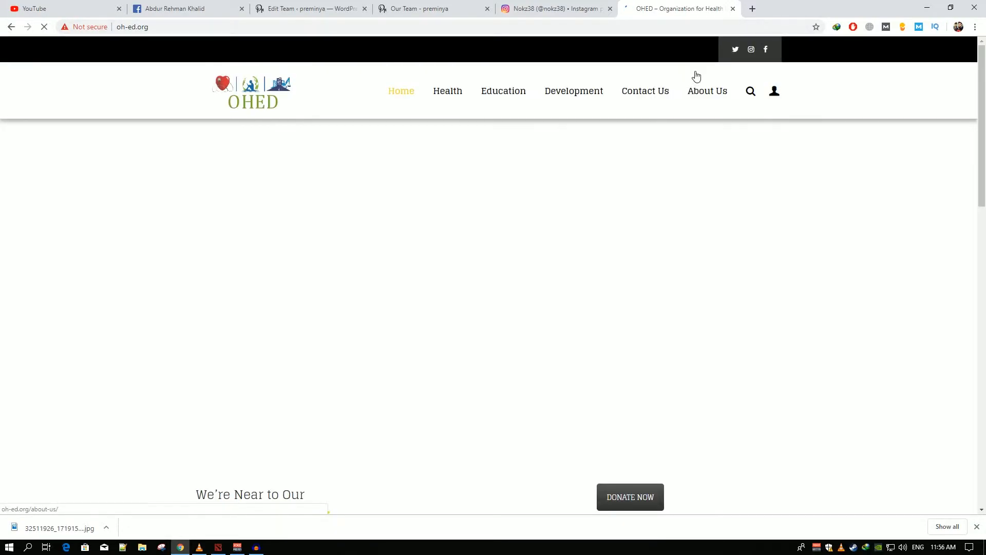
{"action": "left_click", "coordinate": [707, 90]}
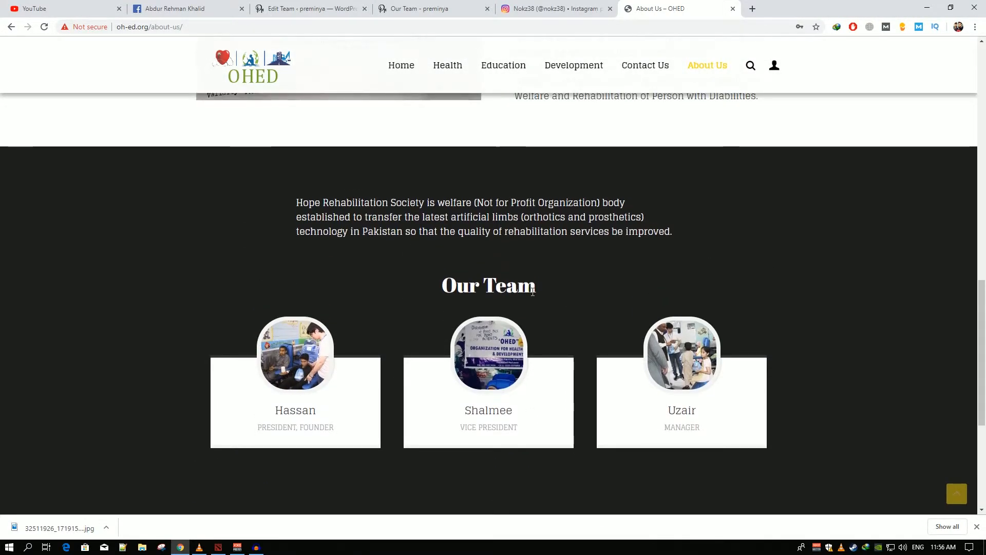
{"action": "mouse_move", "coordinate": [864, 306]}
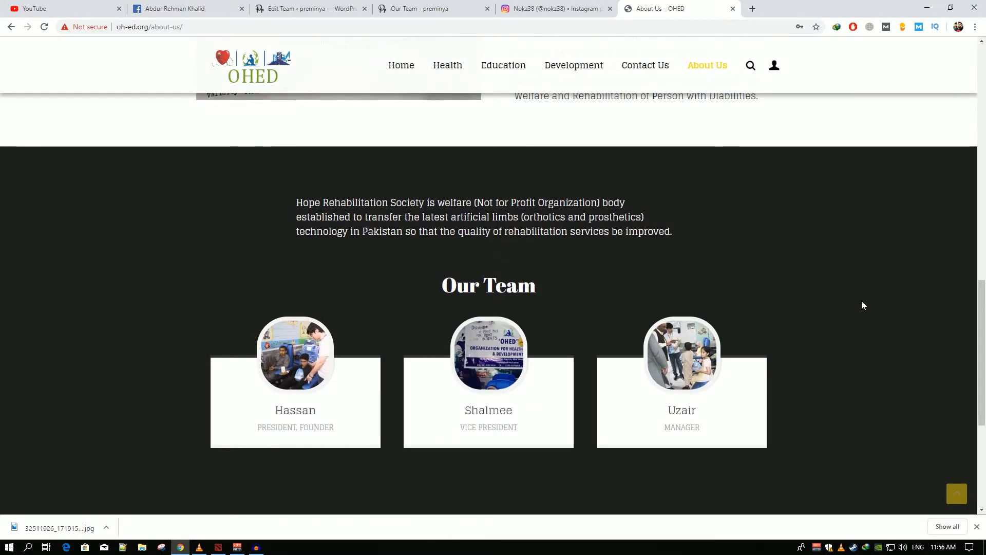
{"action": "mouse_move", "coordinate": [873, 298]}
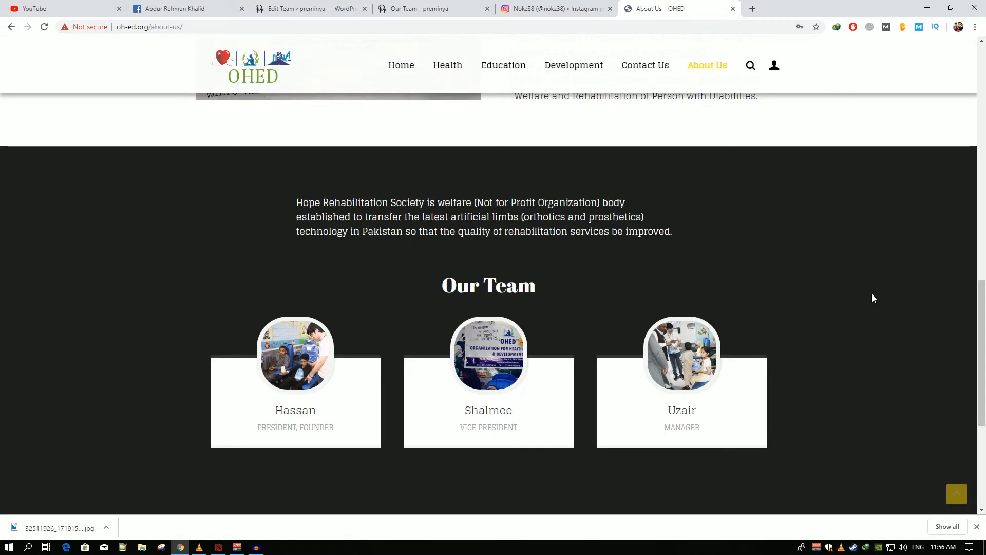